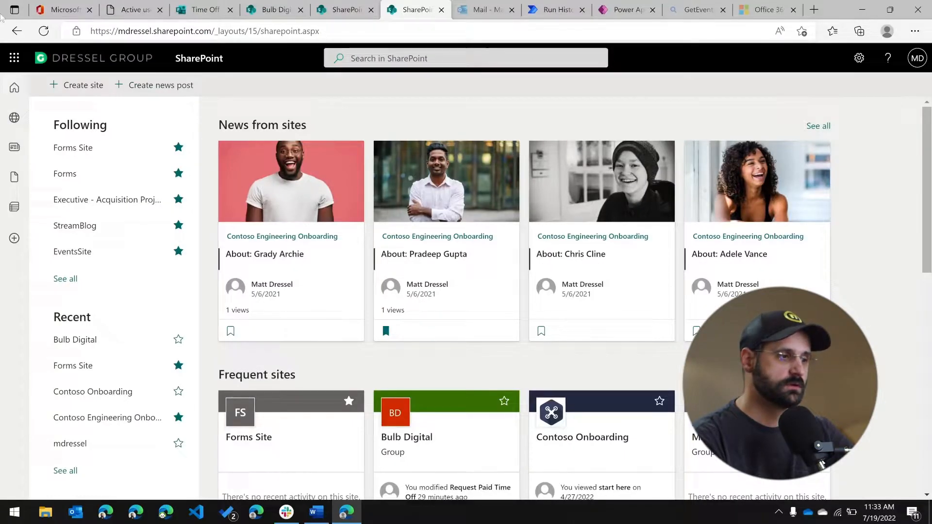
Step: Go to the SharePoint start page via the app launcher and save the About: Grady Archie news post for later
{"action": "left_click", "coordinate": [14, 57]}
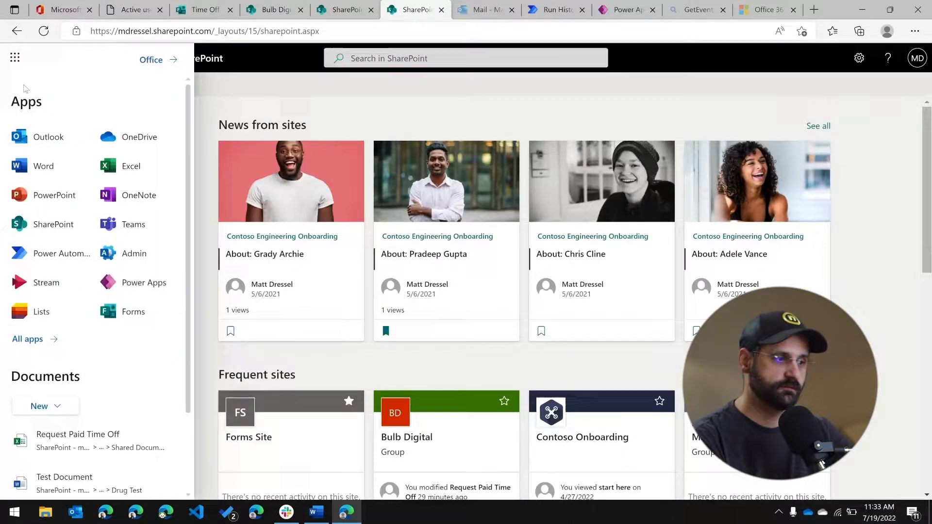
{"action": "mouse_move", "coordinate": [53, 224]}
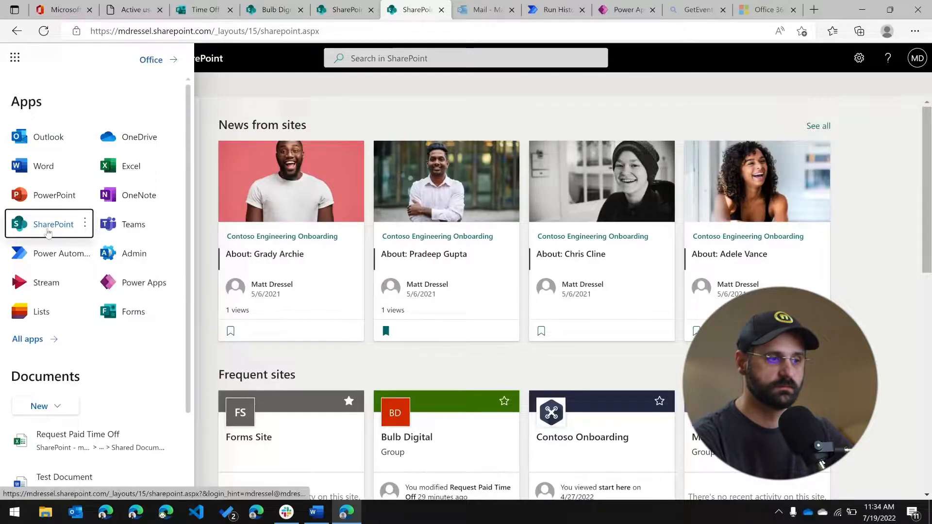
{"action": "left_click", "coordinate": [53, 224]}
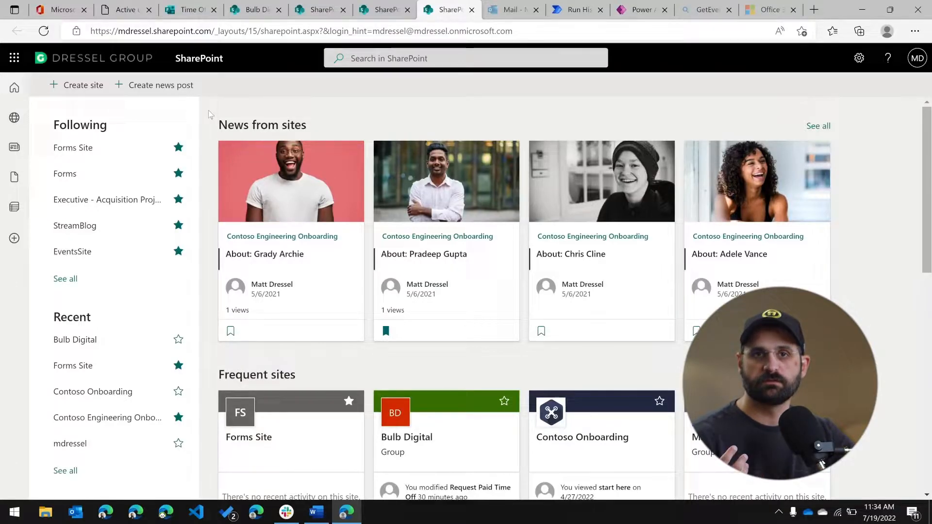
{"action": "mouse_move", "coordinate": [248, 152]}
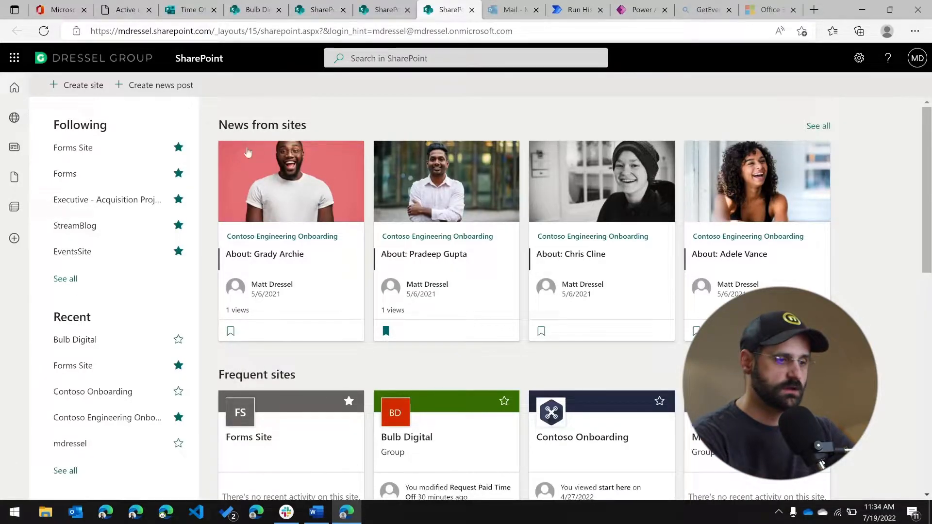
{"action": "mouse_move", "coordinate": [849, 110]}
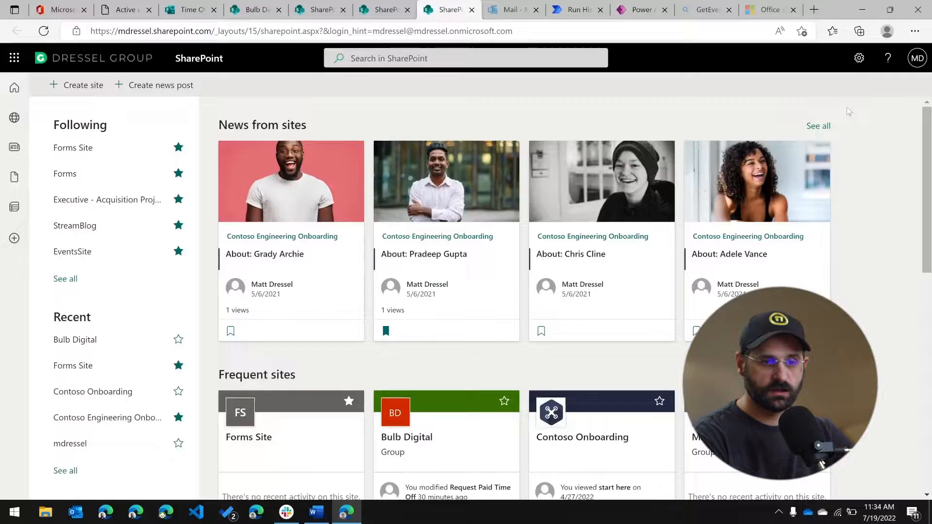
{"action": "mouse_move", "coordinate": [818, 126]}
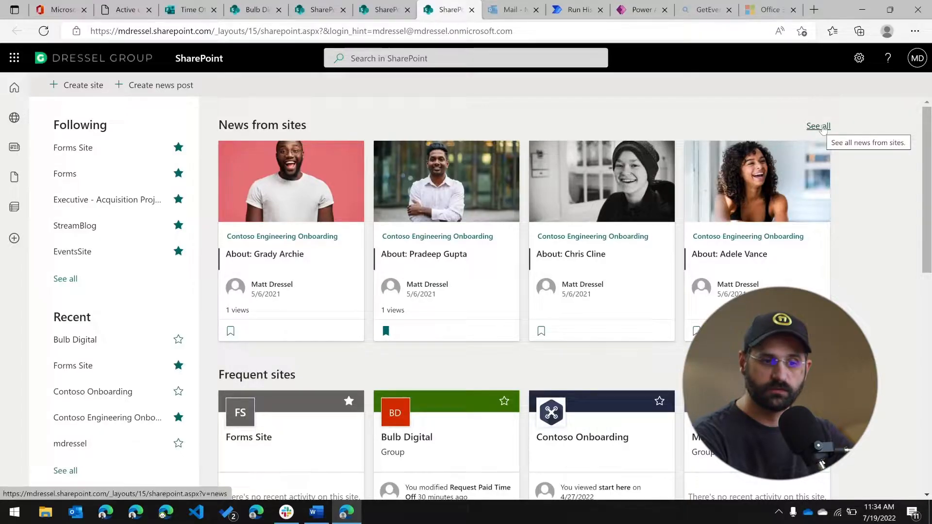
{"action": "left_click", "coordinate": [817, 127]}
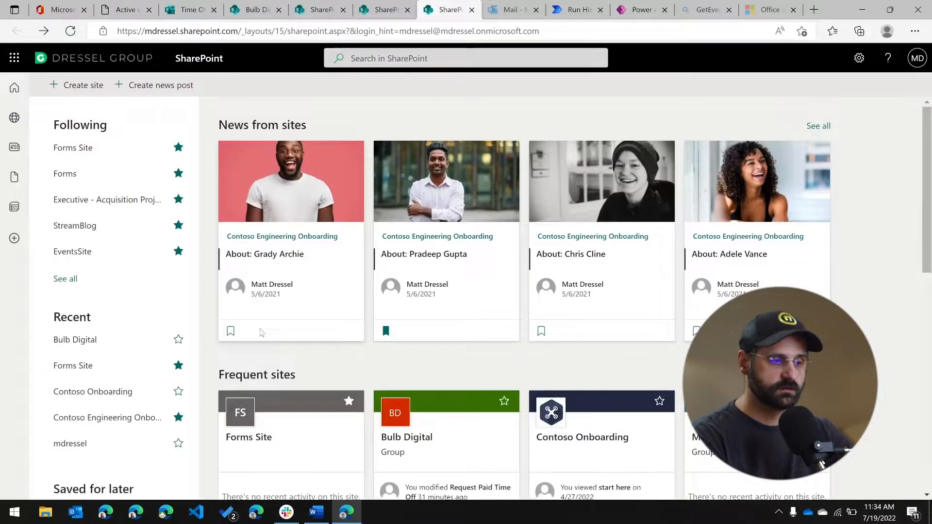
{"action": "mouse_move", "coordinate": [230, 331]}
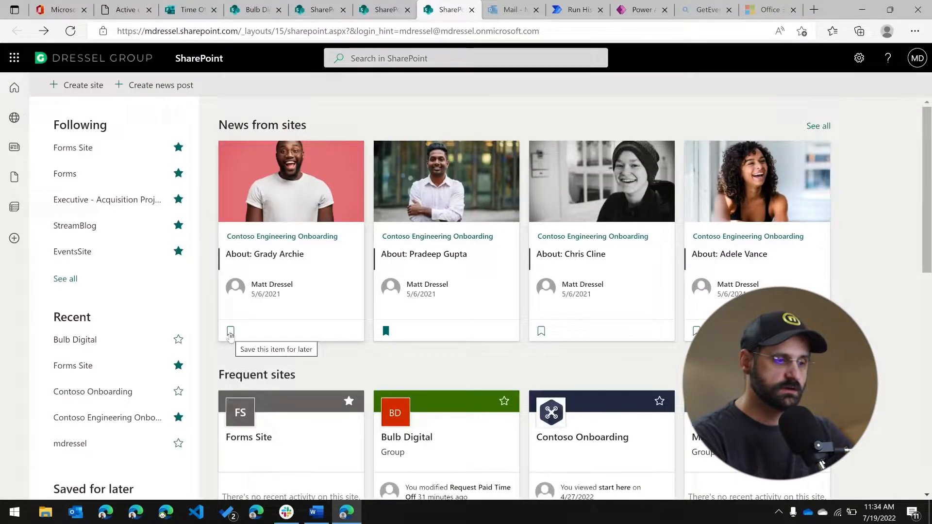
{"action": "left_click", "coordinate": [230, 331]}
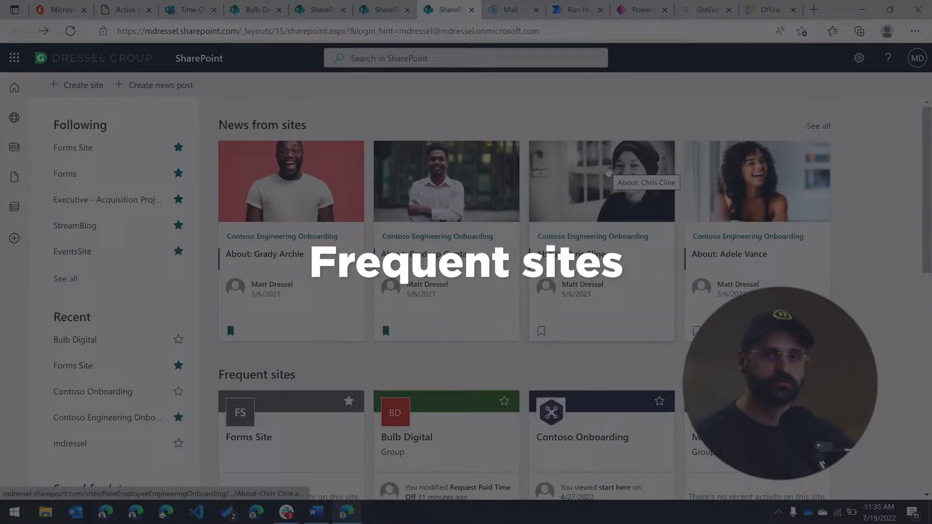
{"action": "mouse_move", "coordinate": [638, 38]}
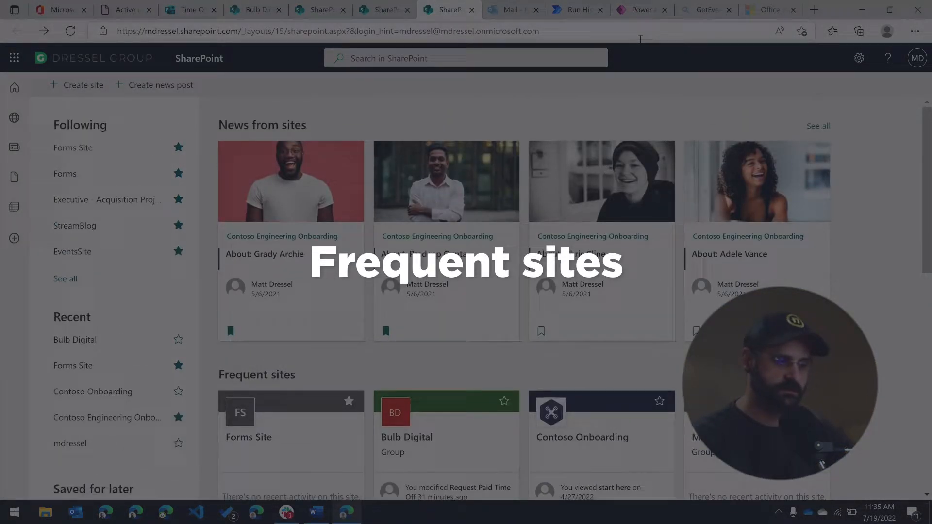
Step: Follow the Bulb Digital site from Frequent sites so it appears at the top of Following
{"action": "scroll", "scroll_direction": "down", "scroll_amount": 3}
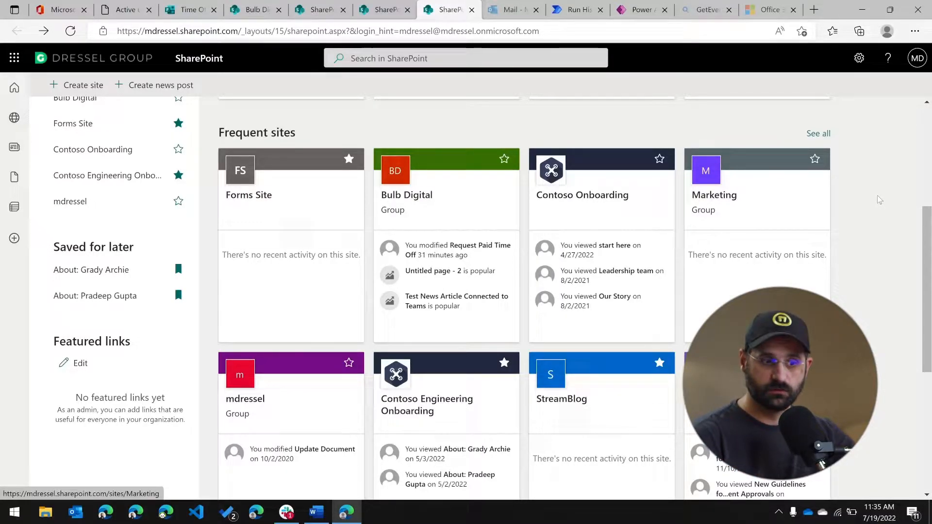
{"action": "scroll", "scroll_direction": "up", "scroll_amount": 3}
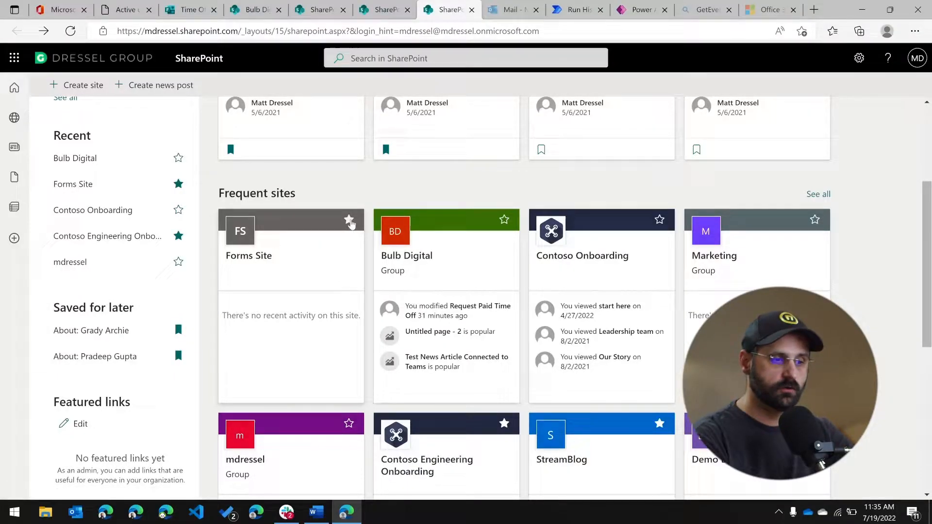
{"action": "left_click", "coordinate": [349, 220]}
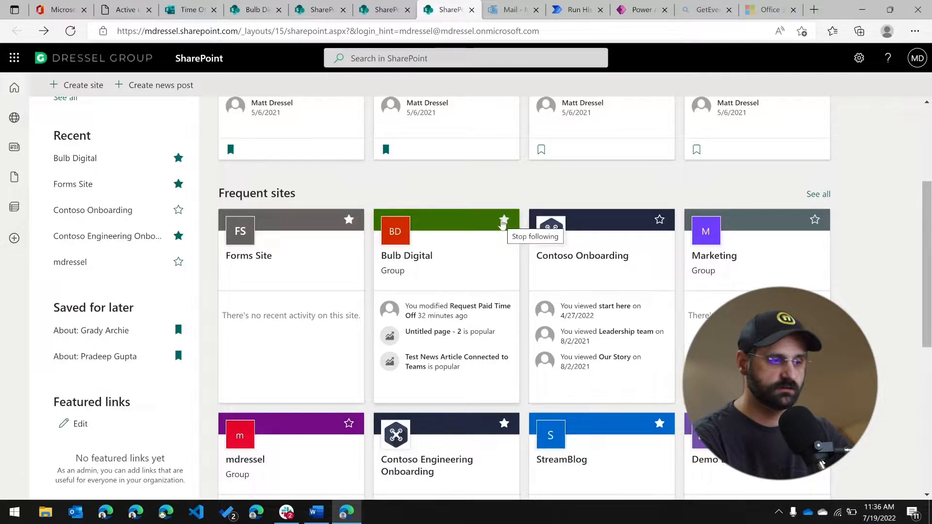
{"action": "scroll", "scroll_direction": "up", "scroll_amount": 3}
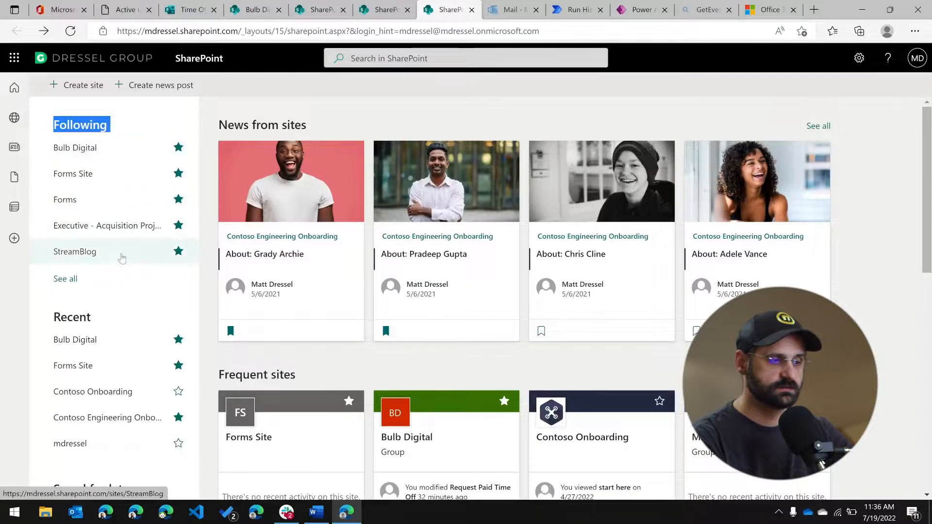
{"action": "scroll", "scroll_direction": "down", "scroll_amount": 3}
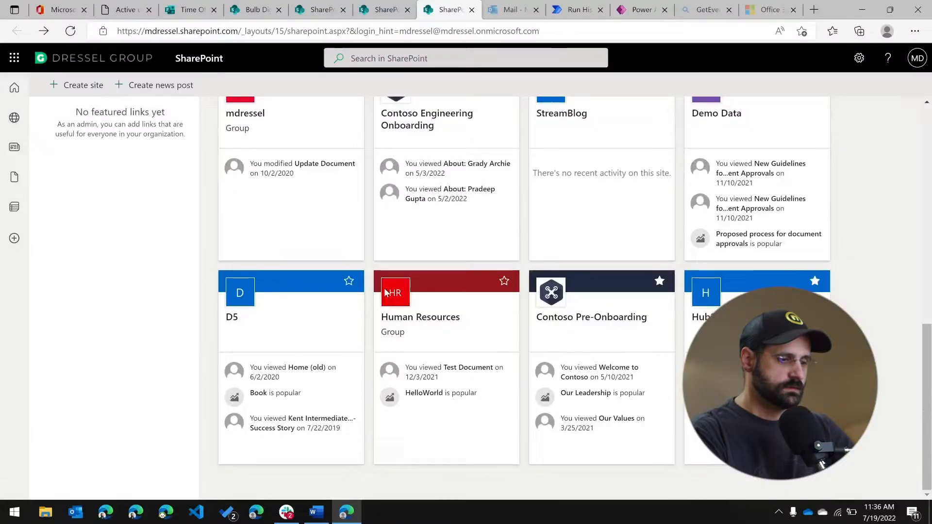
{"action": "left_click", "coordinate": [15, 117]}
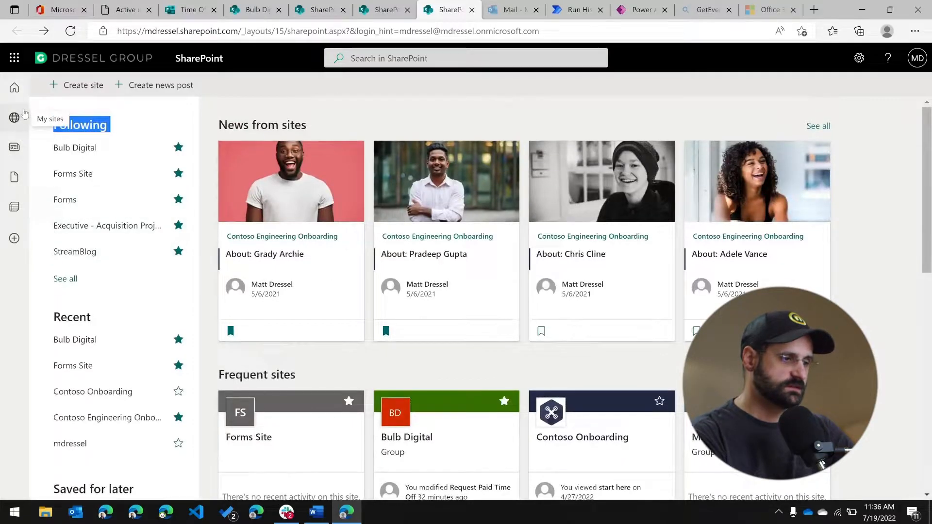
{"action": "scroll", "scroll_direction": "down", "scroll_amount": 3}
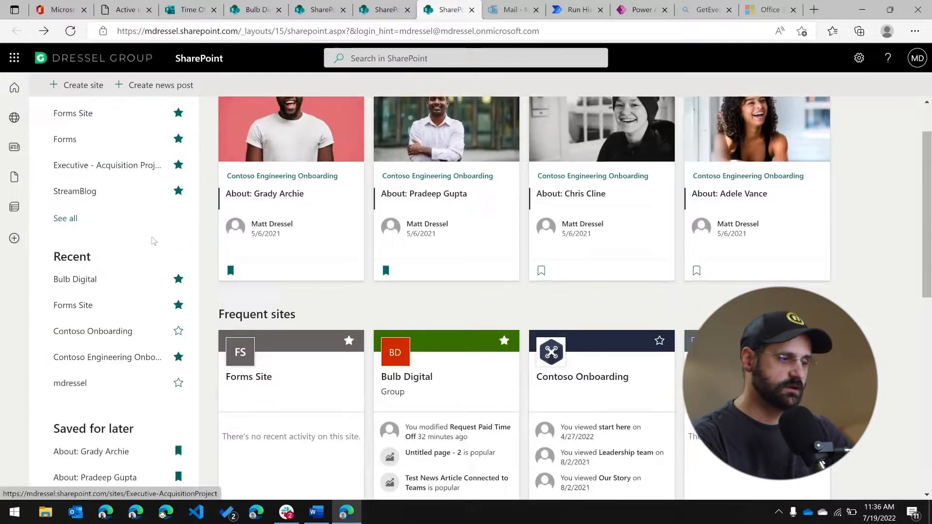
{"action": "scroll", "scroll_direction": "down", "scroll_amount": 3}
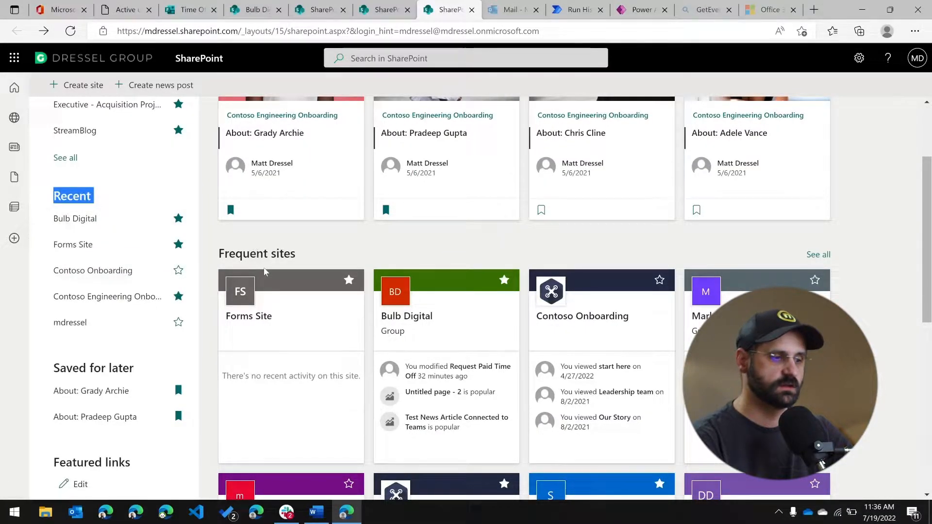
{"action": "mouse_move", "coordinate": [255, 285]}
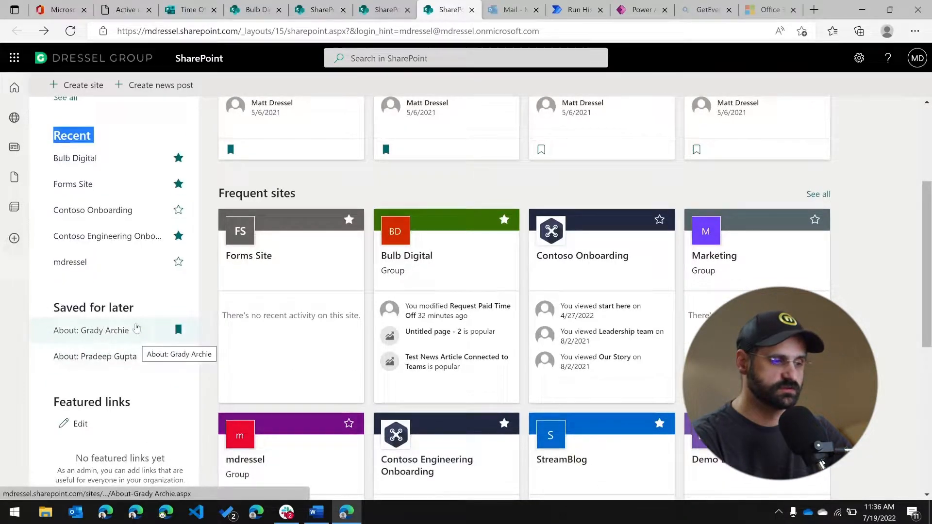
{"action": "scroll", "scroll_direction": "up", "scroll_amount": 3}
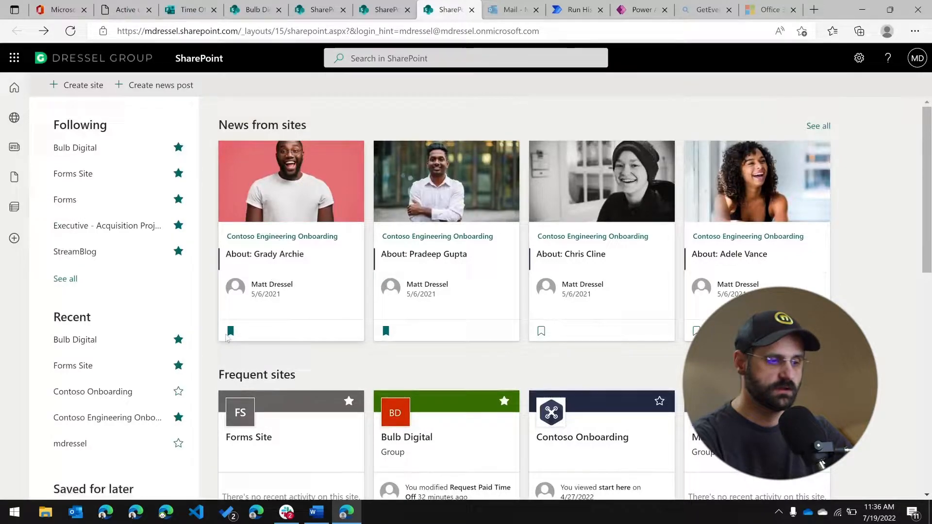
{"action": "mouse_move", "coordinate": [231, 330]}
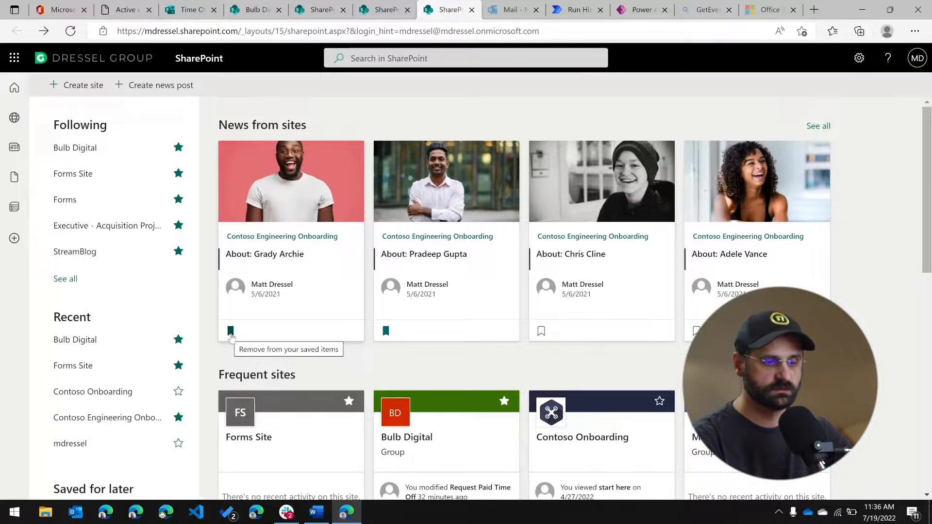
{"action": "mouse_move", "coordinate": [258, 327]}
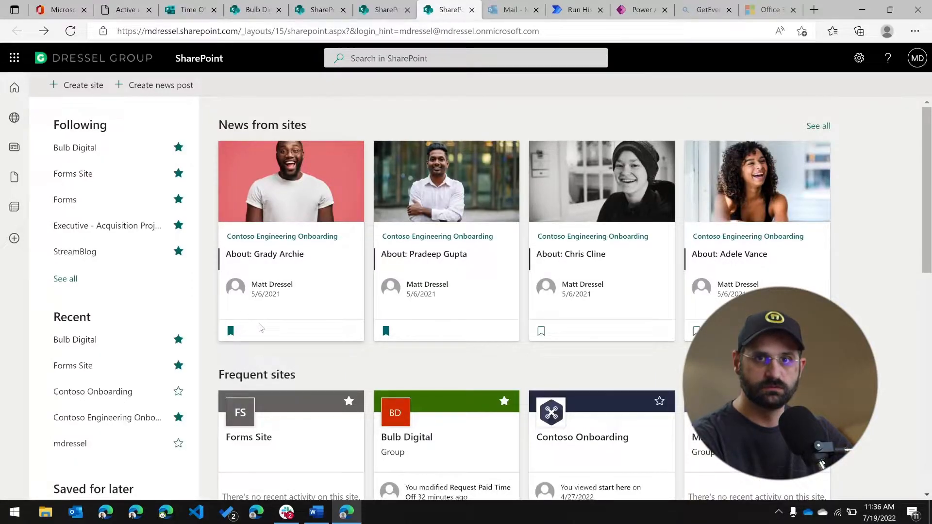
{"action": "scroll", "scroll_direction": "down", "scroll_amount": 3}
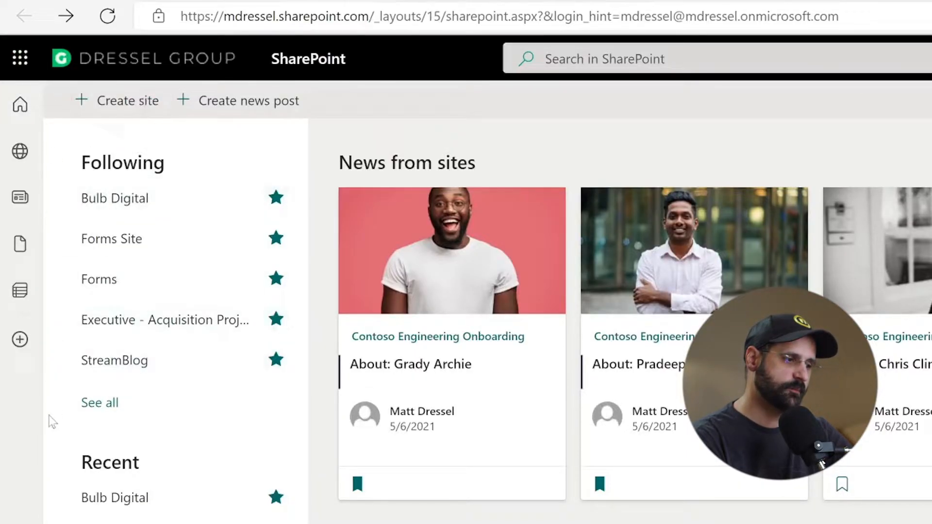
{"action": "mouse_move", "coordinate": [19, 104]}
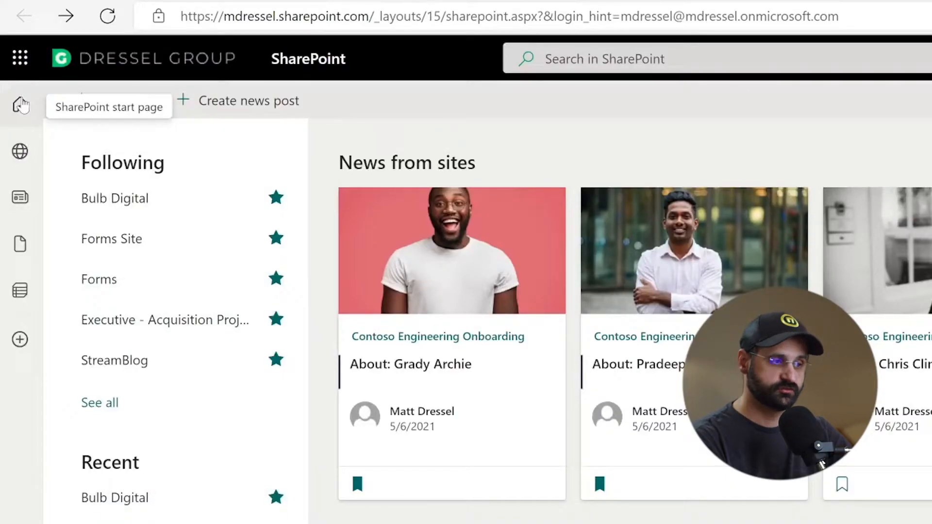
{"action": "mouse_move", "coordinate": [19, 197]}
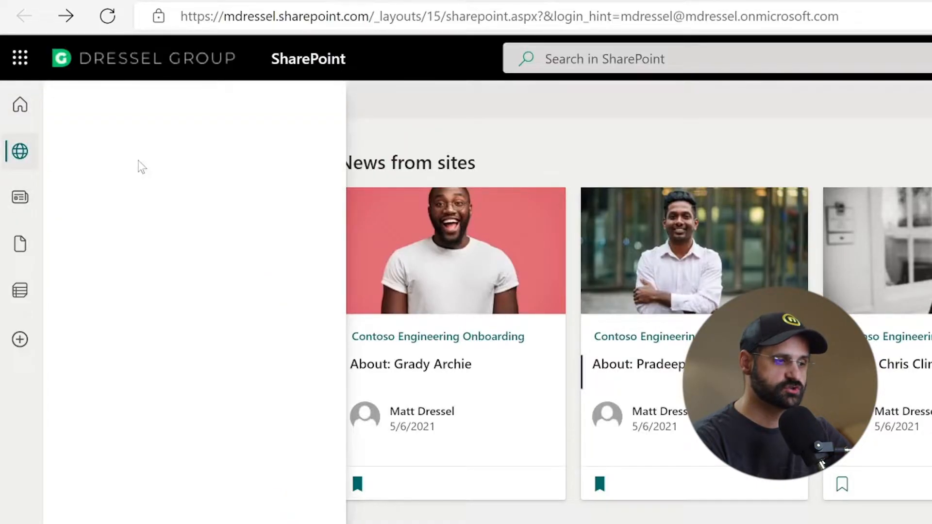
Step: Browse the left app bar panes: My Sites, then My News over the start page's news cards
{"action": "left_click", "coordinate": [20, 151]}
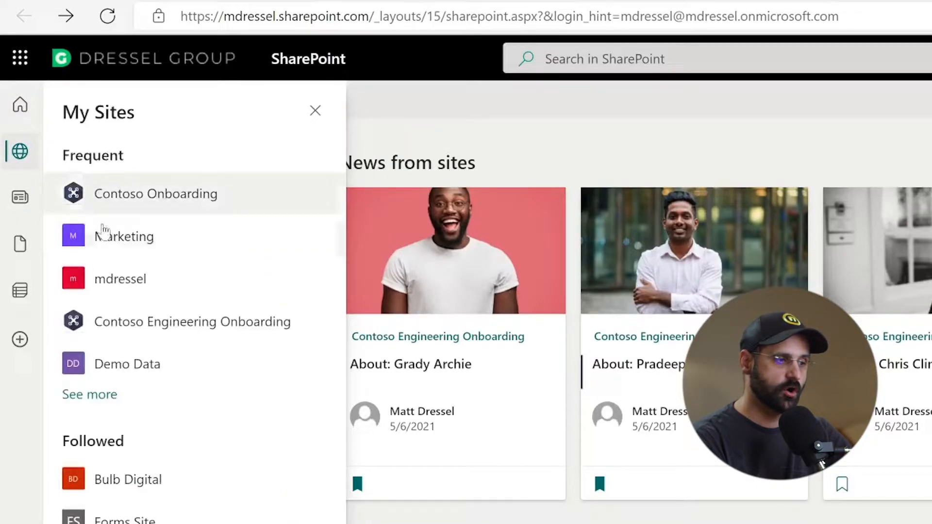
{"action": "mouse_move", "coordinate": [20, 196]}
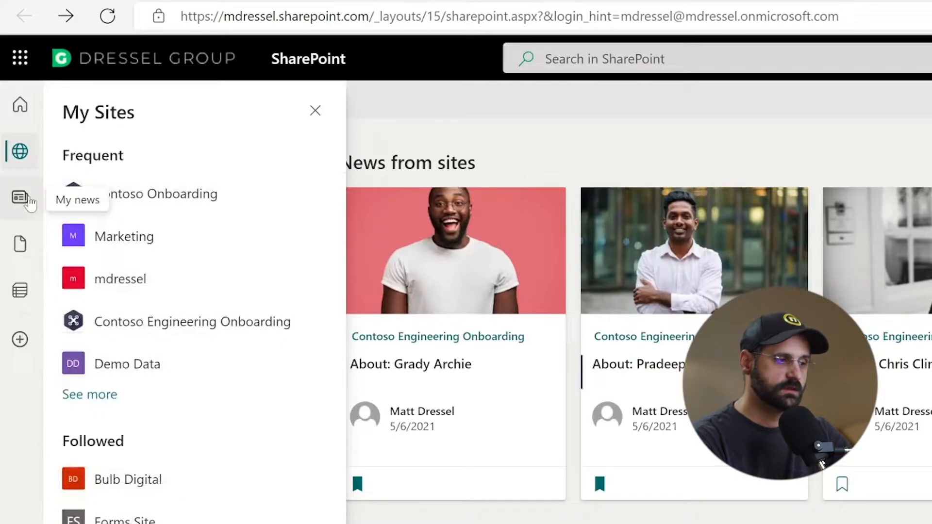
{"action": "left_click", "coordinate": [20, 198]}
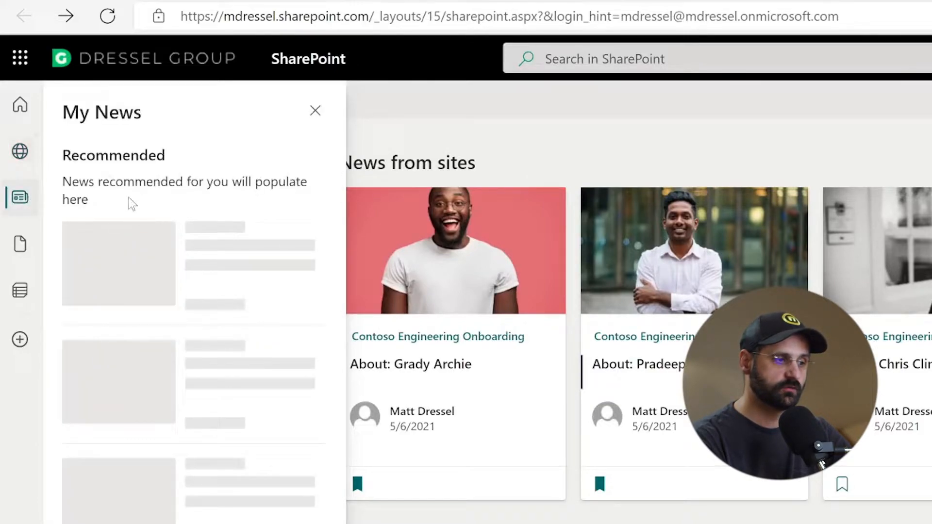
{"action": "mouse_move", "coordinate": [19, 245]}
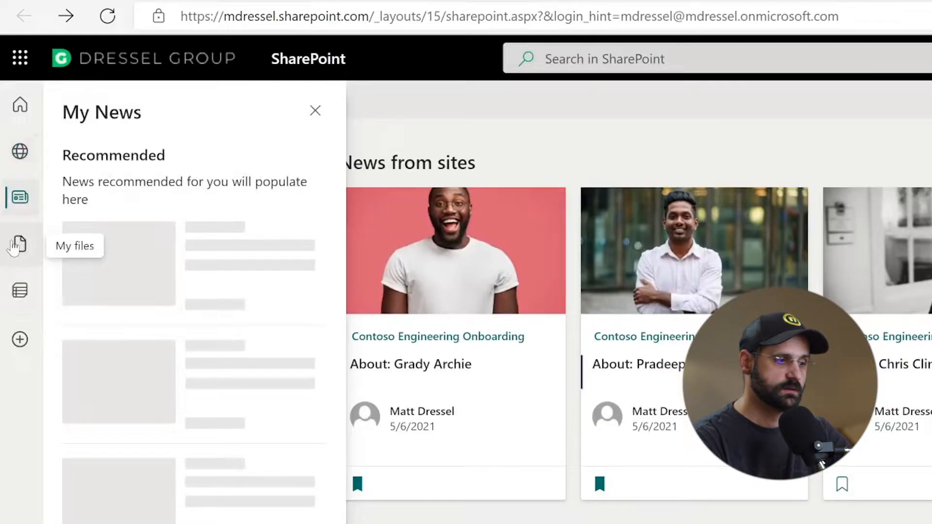
{"action": "left_click", "coordinate": [19, 244]}
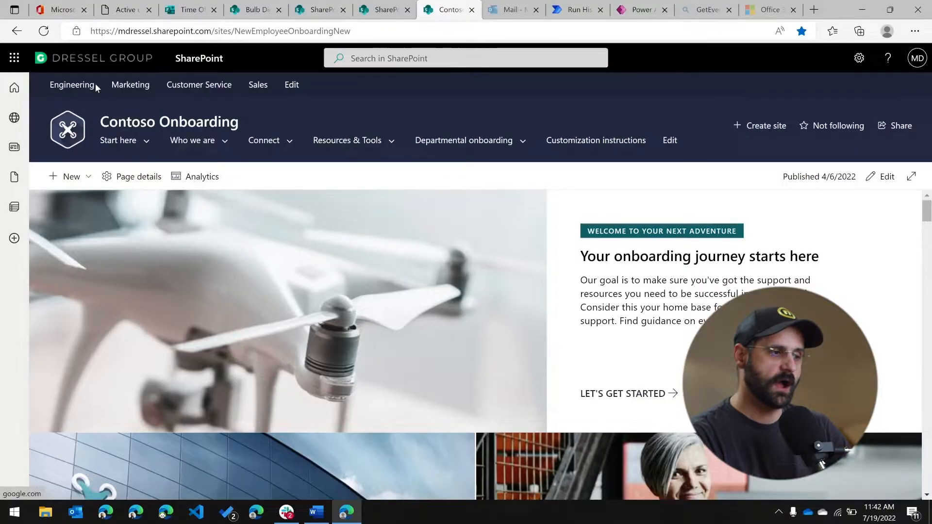
{"action": "mouse_move", "coordinate": [117, 97]}
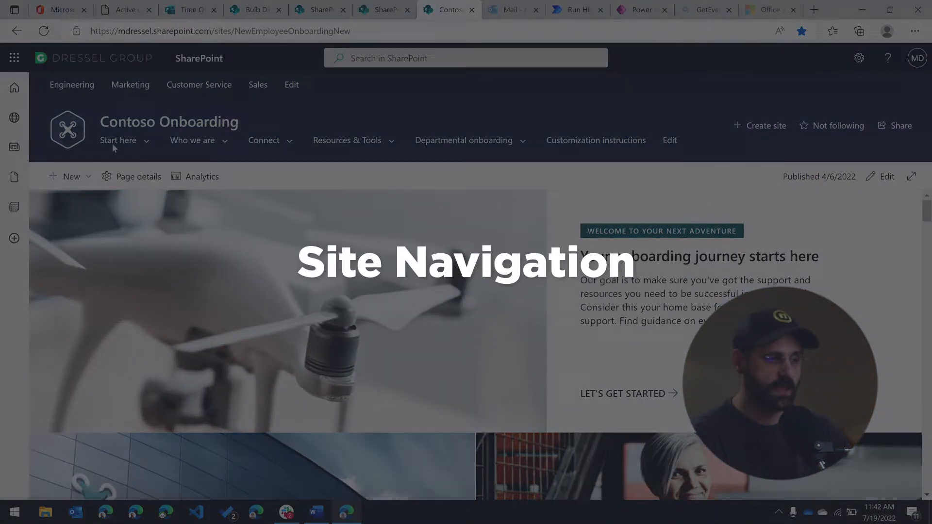
{"action": "left_click", "coordinate": [192, 140]}
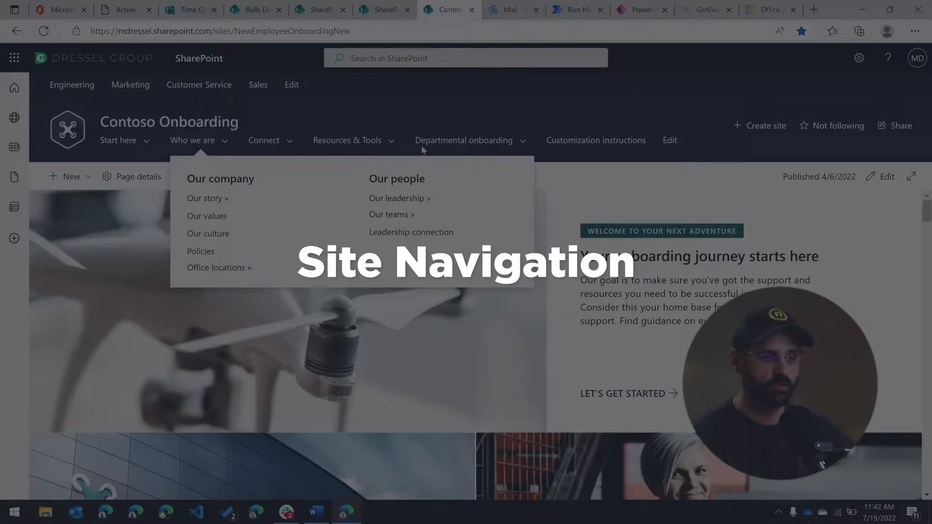
{"action": "left_click", "coordinate": [464, 140]}
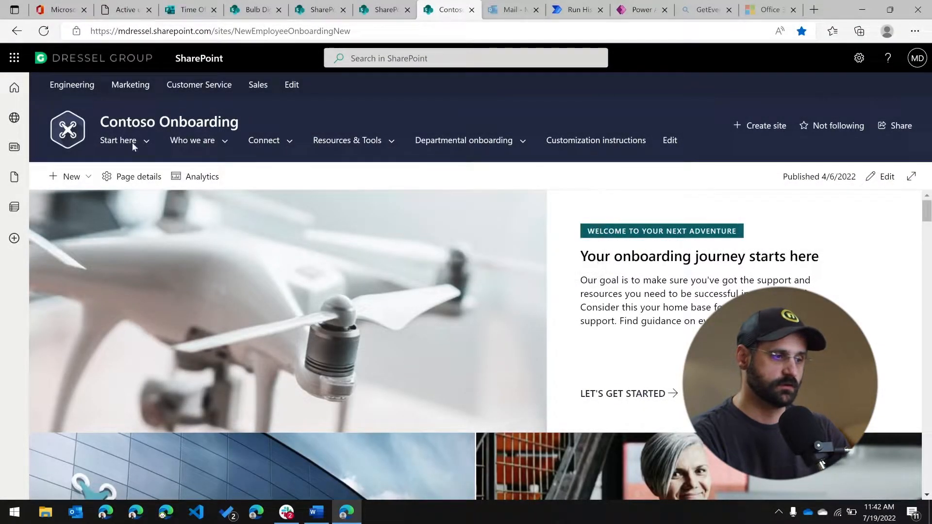
{"action": "left_click", "coordinate": [192, 140]}
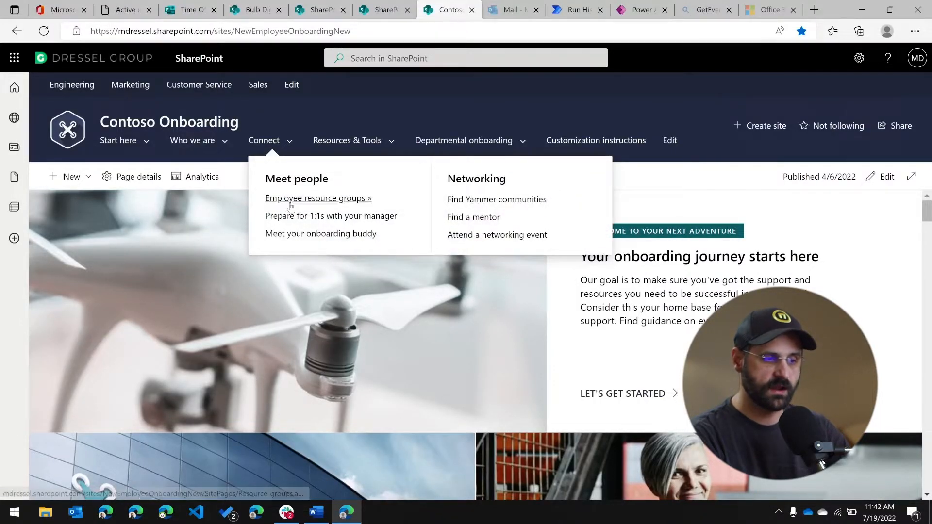
{"action": "mouse_move", "coordinate": [290, 193]}
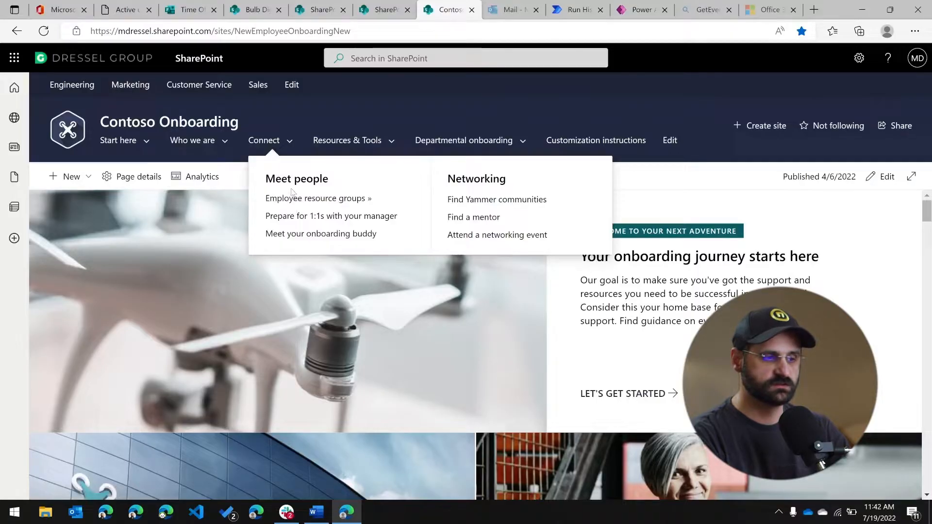
{"action": "mouse_move", "coordinate": [318, 198]}
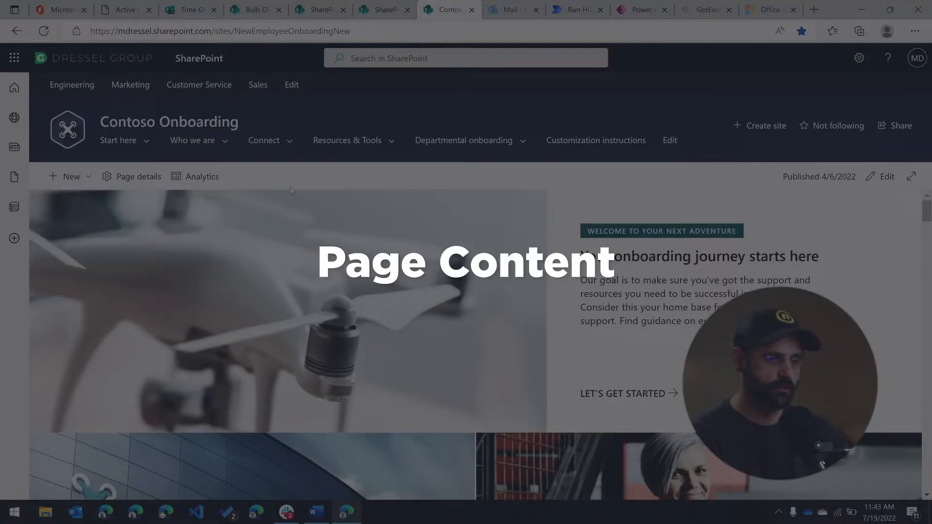
Step: View the Who we are > Our Story page on the Contoso Onboarding site
{"action": "scroll", "scroll_direction": "down", "scroll_amount": 3}
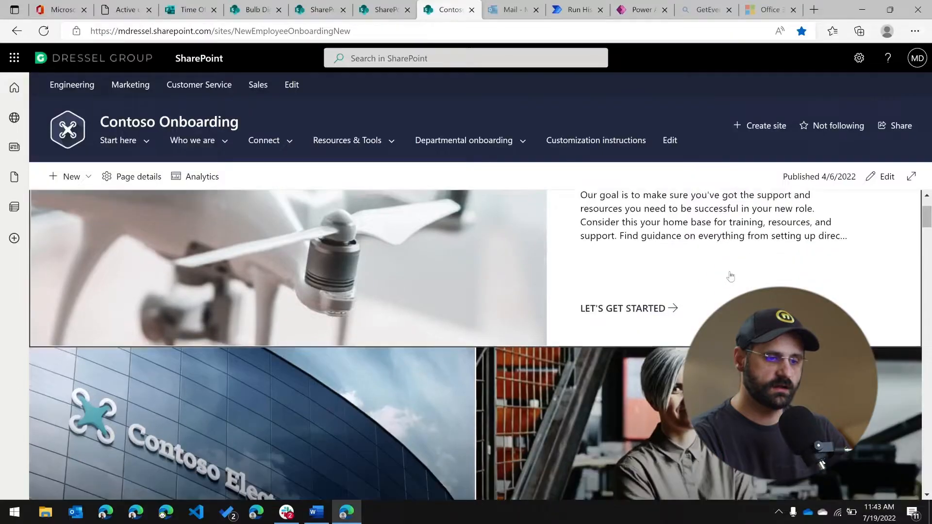
{"action": "left_click", "coordinate": [193, 139]}
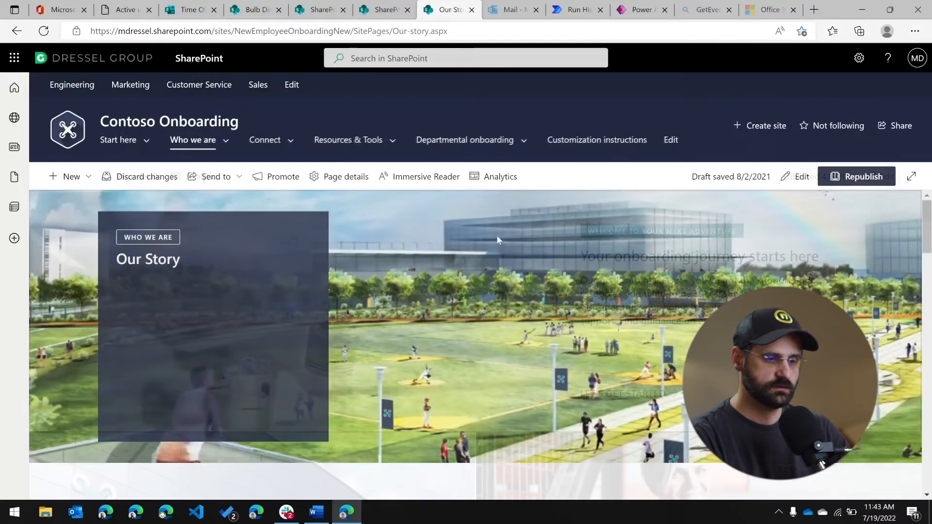
{"action": "scroll", "scroll_direction": "down", "scroll_amount": 3}
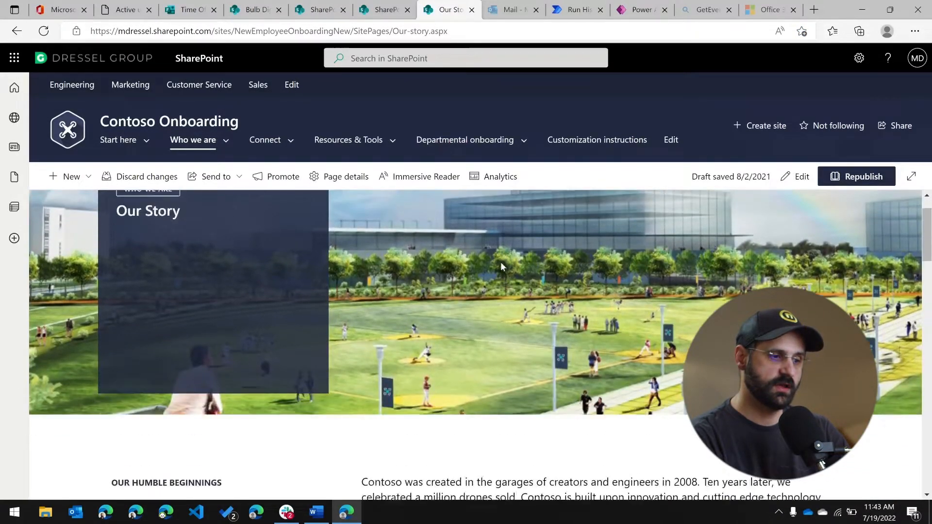
{"action": "scroll", "scroll_direction": "up", "scroll_amount": 3}
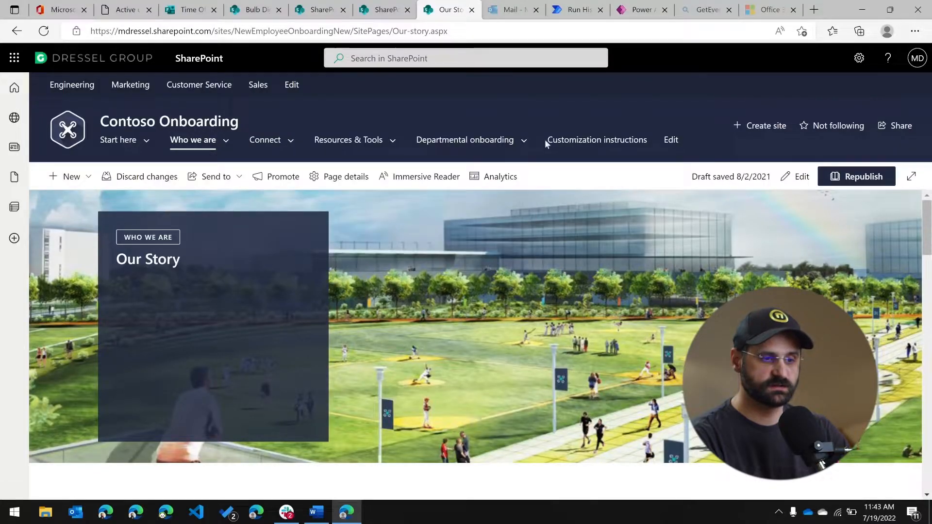
{"action": "left_click", "coordinate": [192, 140]}
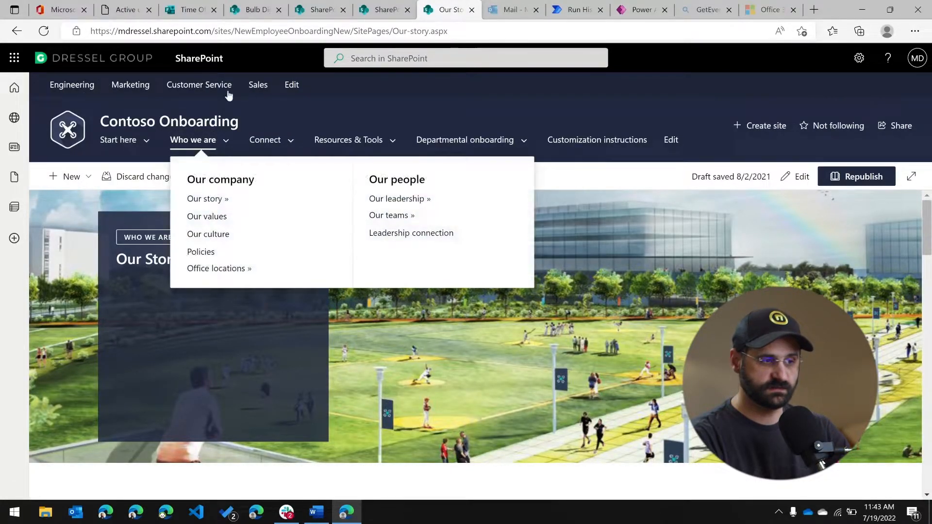
{"action": "mouse_move", "coordinate": [522, 151]}
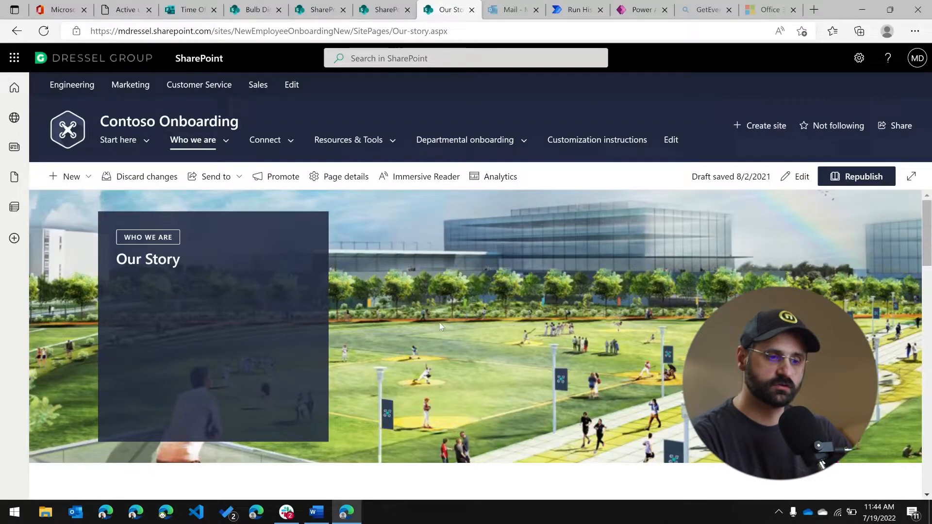
{"action": "mouse_move", "coordinate": [465, 318]}
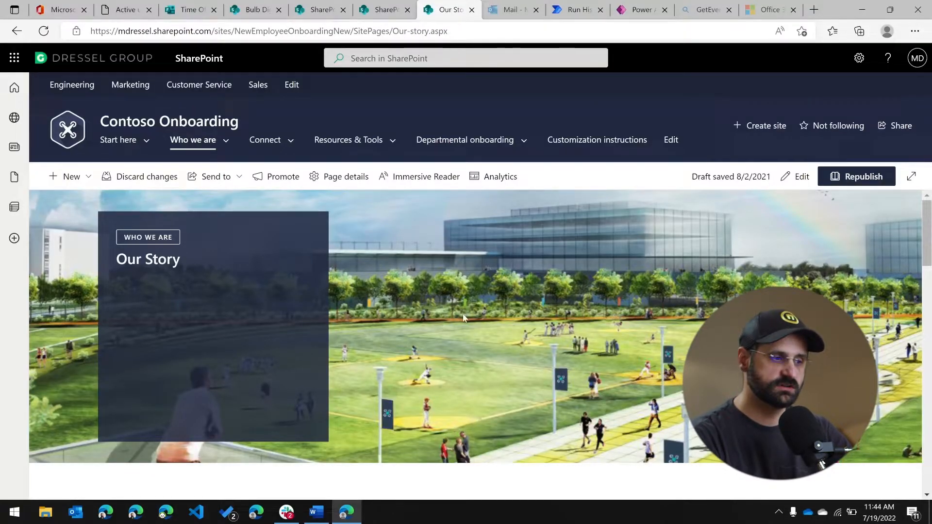
Step: Switch to the New hire checklist list showing tasks like New employee orientation and Profile set up
{"action": "scroll", "scroll_direction": "down", "scroll_amount": 3}
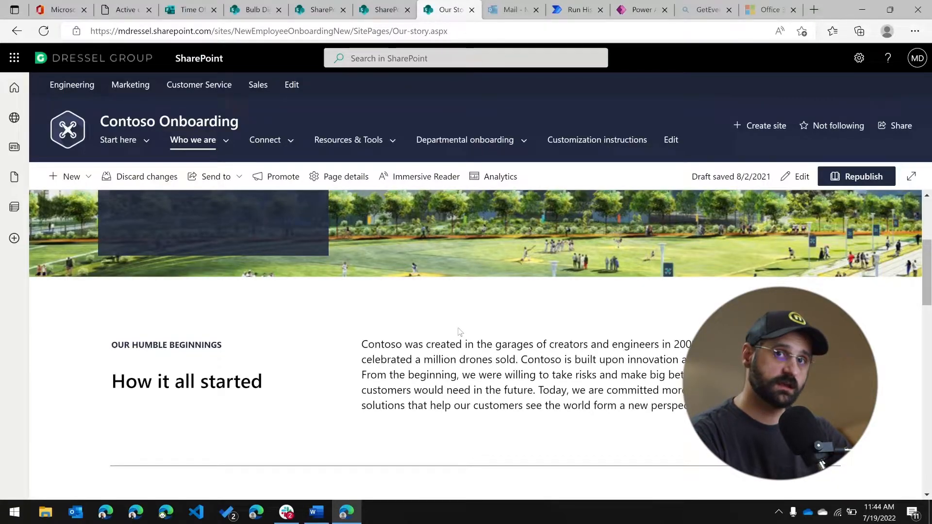
{"action": "left_click", "coordinate": [464, 140]}
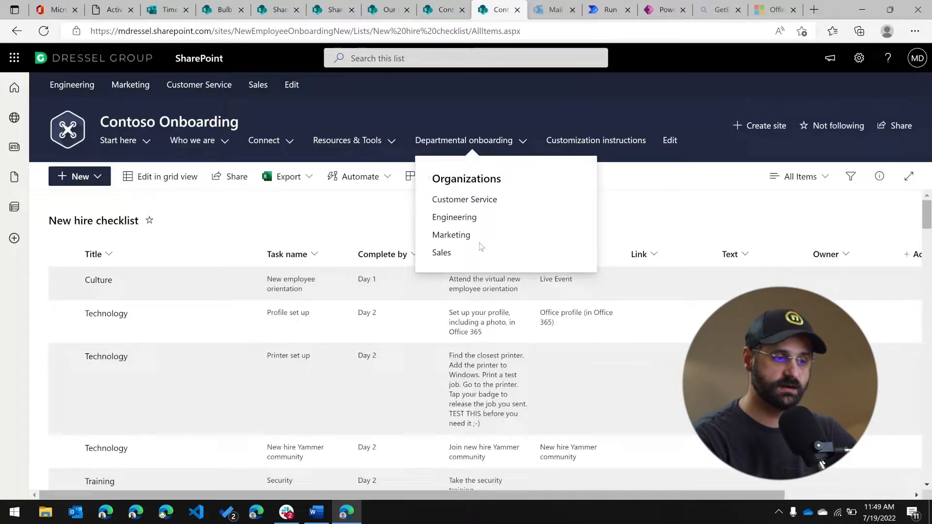
{"action": "left_click", "coordinate": [193, 224]}
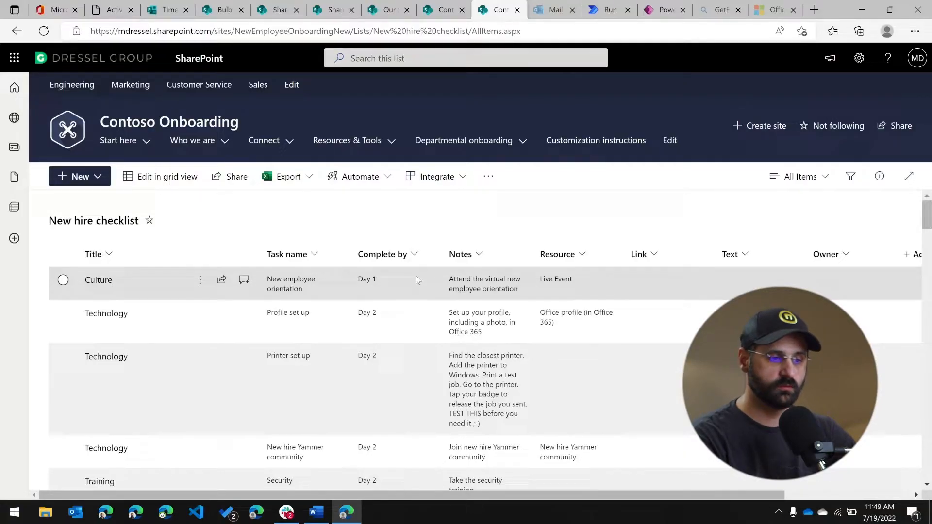
{"action": "mouse_move", "coordinate": [537, 290]}
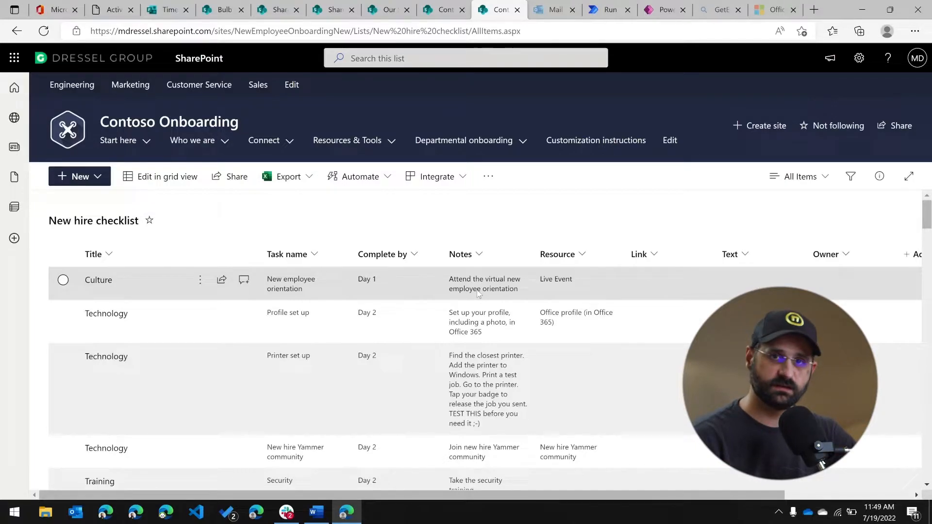
Step: Switch to the browser tab with the site's Documents library of iOS image and MVI videos
{"action": "left_click", "coordinate": [440, 9]}
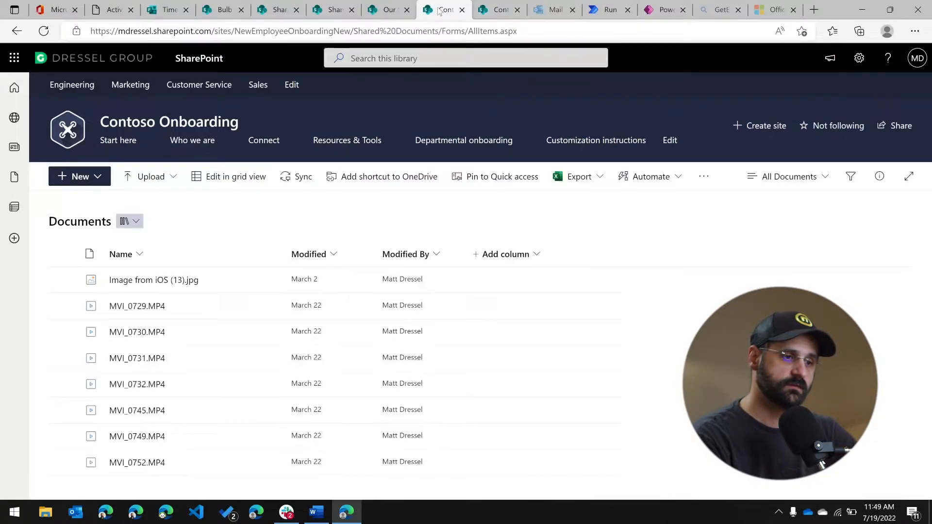
{"action": "mouse_move", "coordinate": [178, 305]}
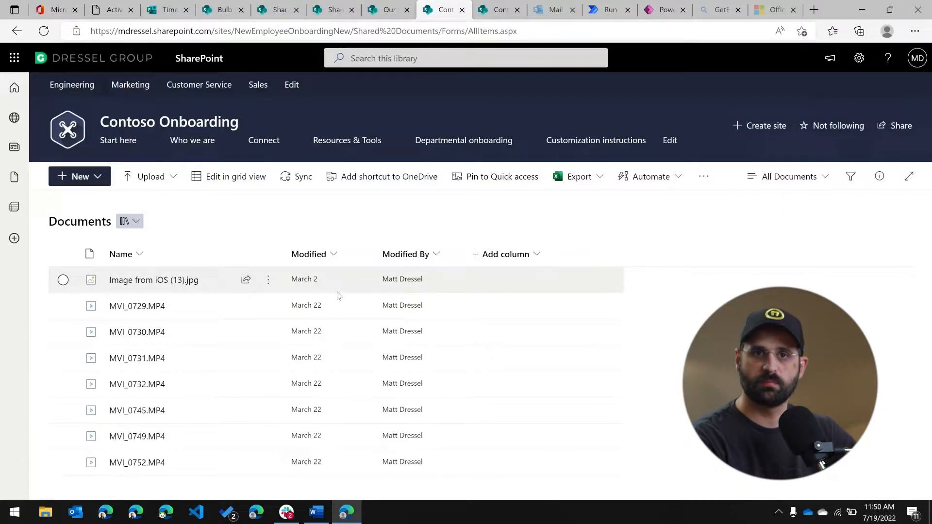
{"action": "mouse_move", "coordinate": [532, 274]}
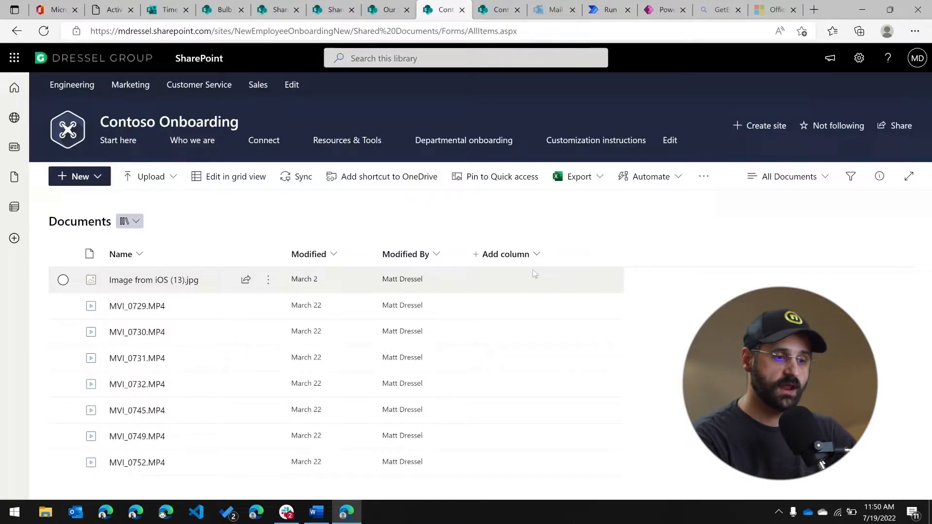
{"action": "mouse_move", "coordinate": [504, 261]}
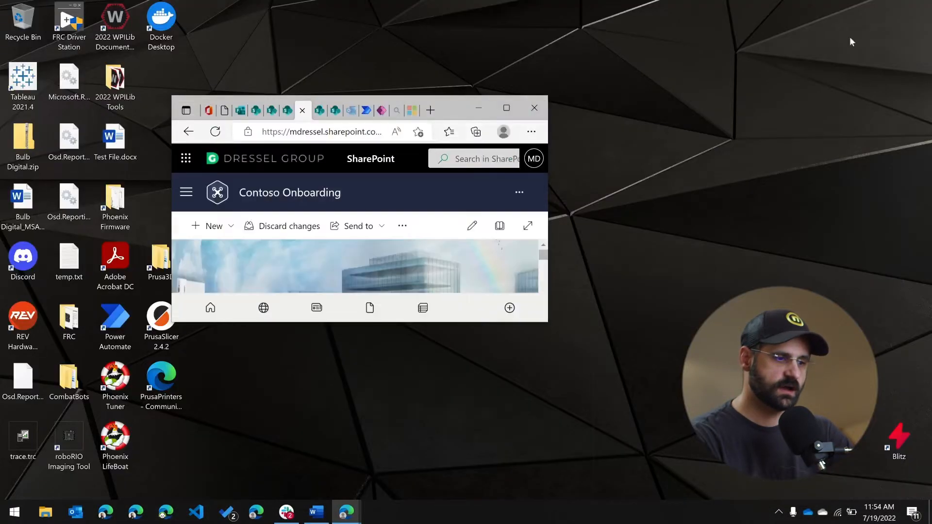
Step: Resize the Edge window wide then narrow to show the Our Story page's responsive mobile-style layout
{"action": "scroll", "scroll_direction": "down", "scroll_amount": 3}
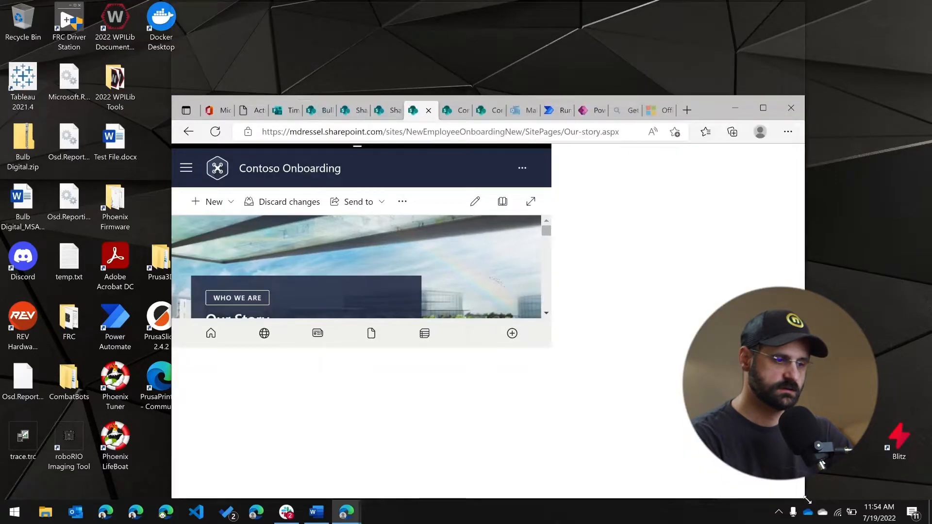
{"action": "left_click", "coordinate": [763, 107]}
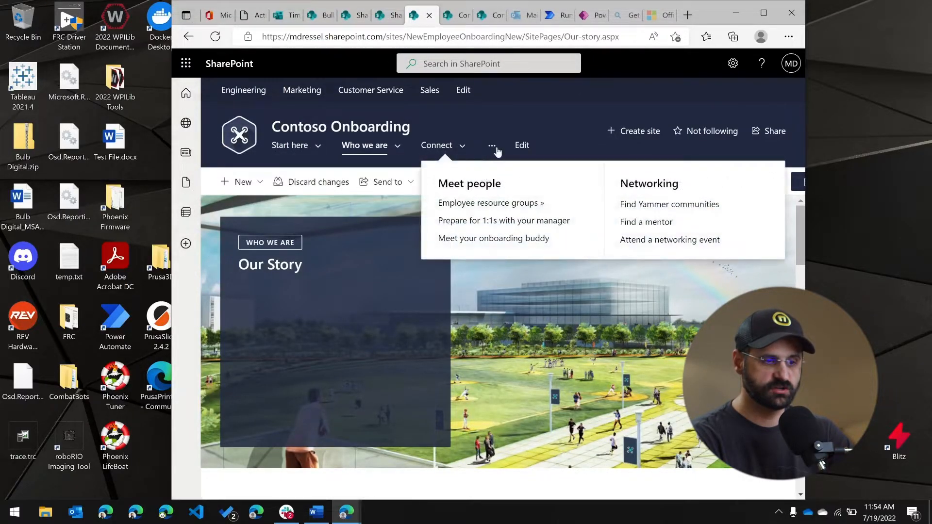
{"action": "left_click", "coordinate": [491, 145]}
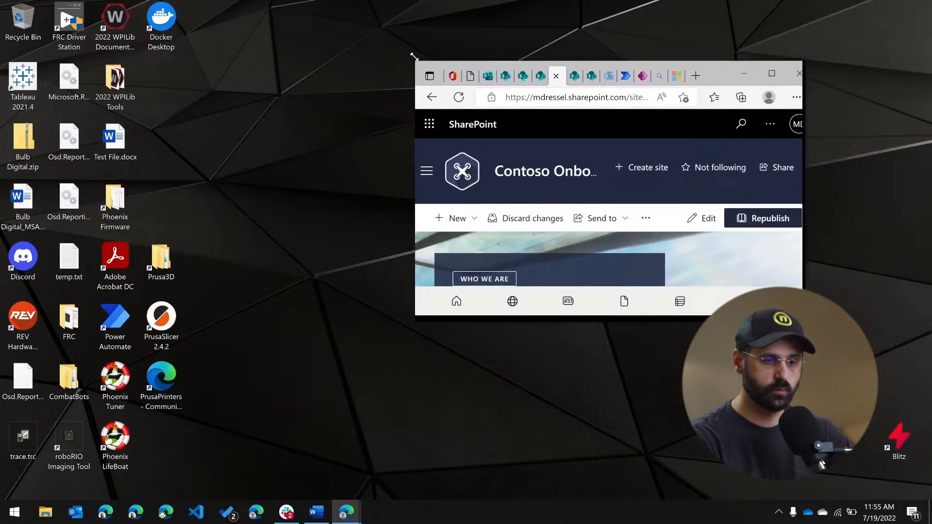
{"action": "left_click_drag", "start_coordinate": [414, 56], "coordinate": [487, 46]}
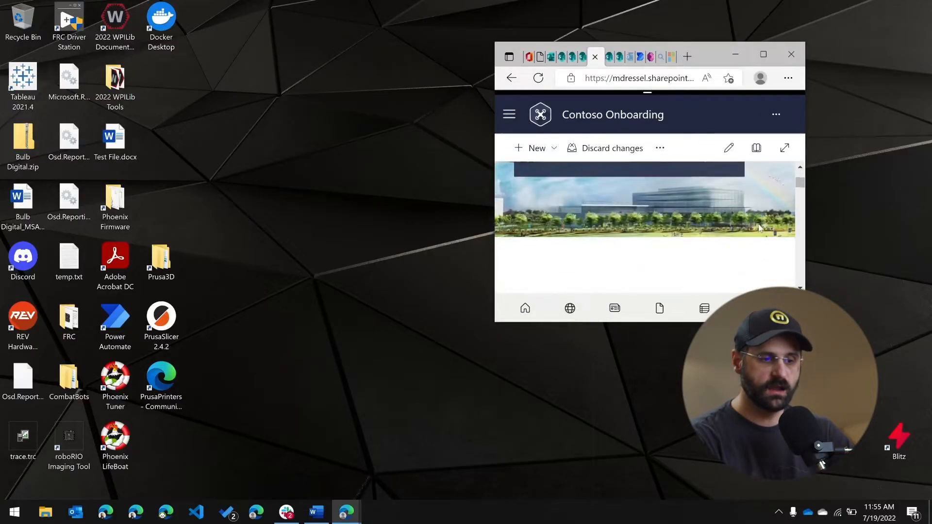
{"action": "scroll", "scroll_direction": "down", "scroll_amount": 3}
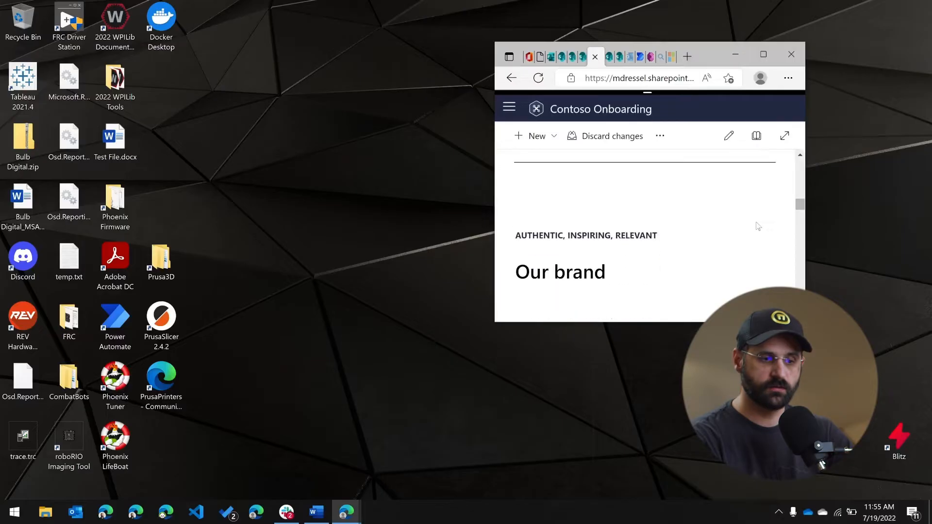
{"action": "scroll", "scroll_direction": "down", "scroll_amount": 3}
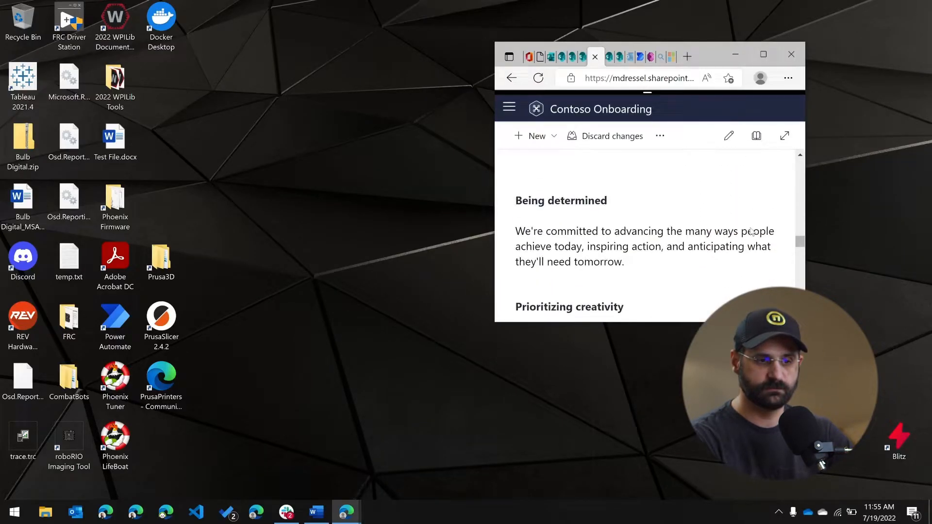
{"action": "left_click", "coordinate": [763, 55]}
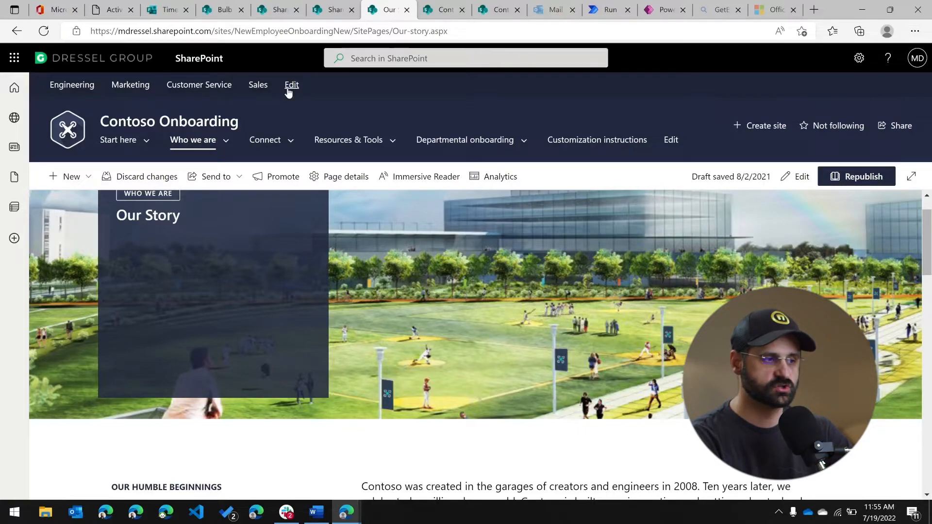
{"action": "mouse_move", "coordinate": [632, 131]}
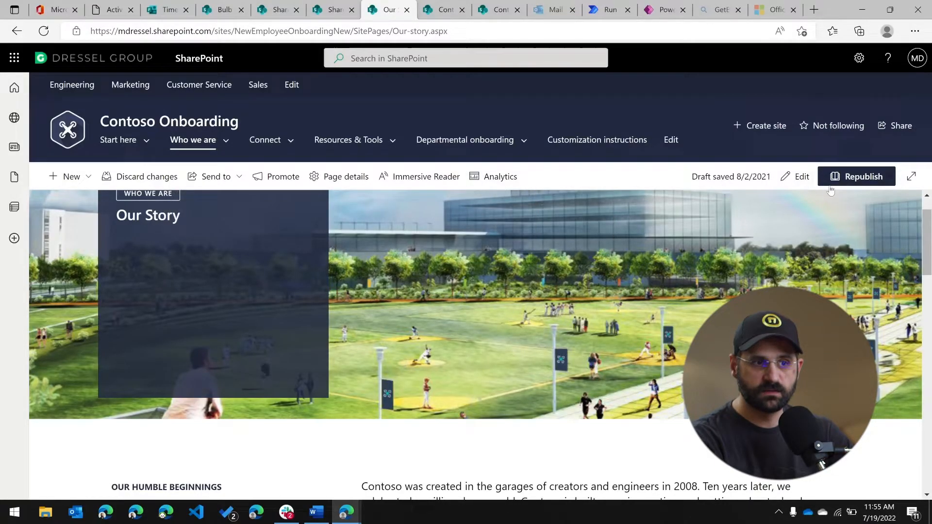
{"action": "mouse_move", "coordinate": [571, 176]}
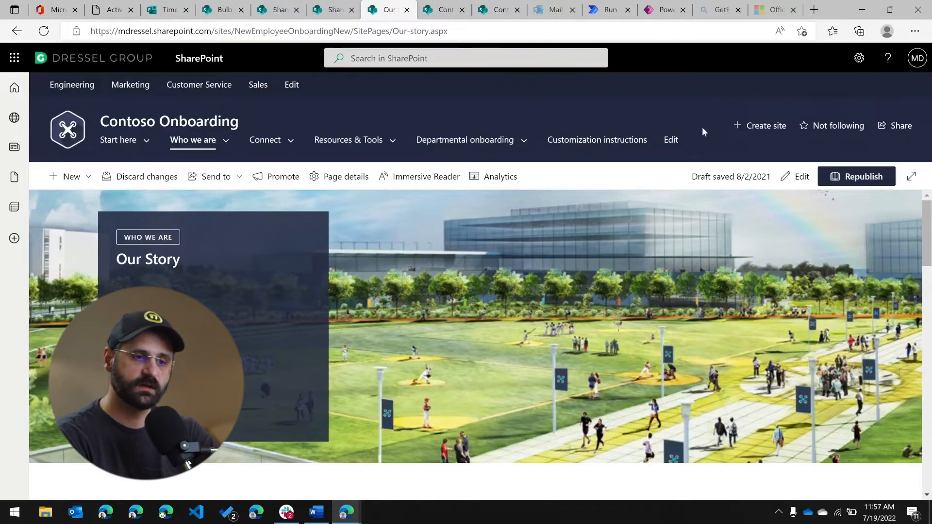
Step: Reach the Documents library through Settings > Site contents
{"action": "left_click", "coordinate": [858, 57]}
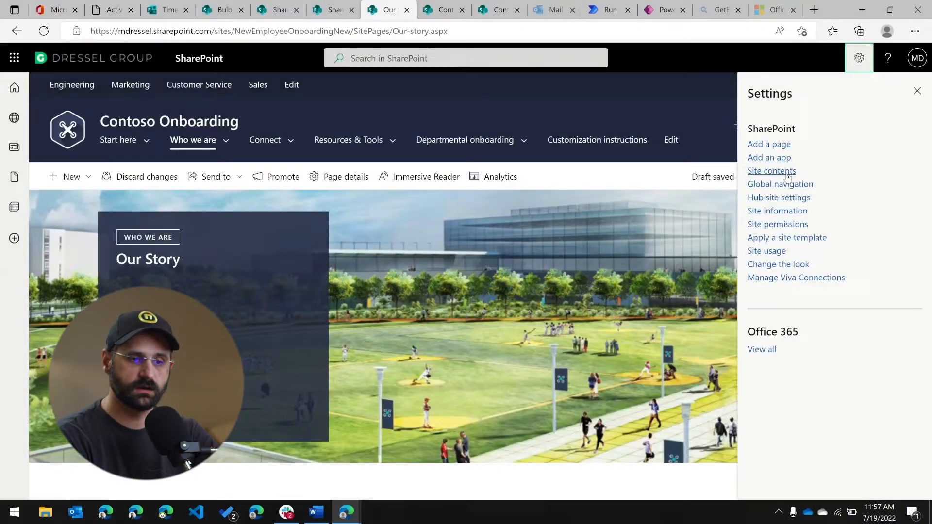
{"action": "left_click", "coordinate": [771, 171]}
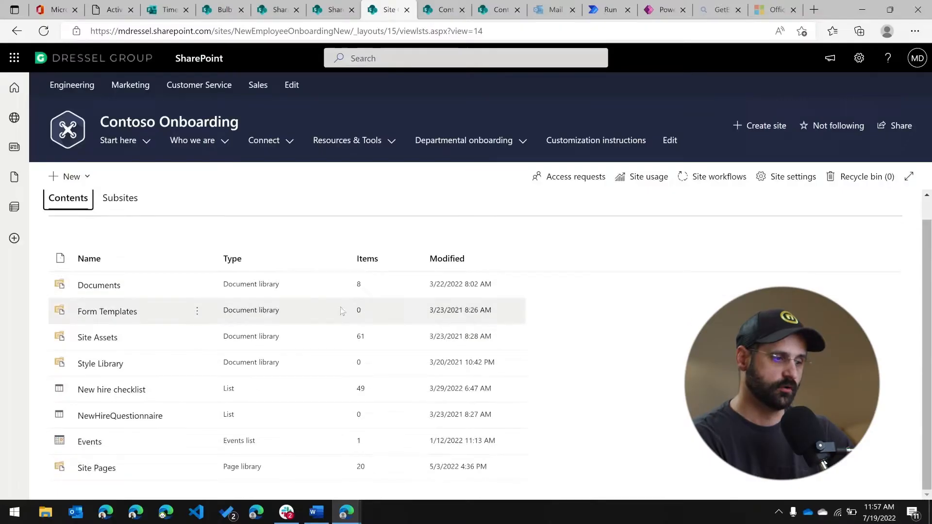
{"action": "mouse_move", "coordinate": [107, 310]}
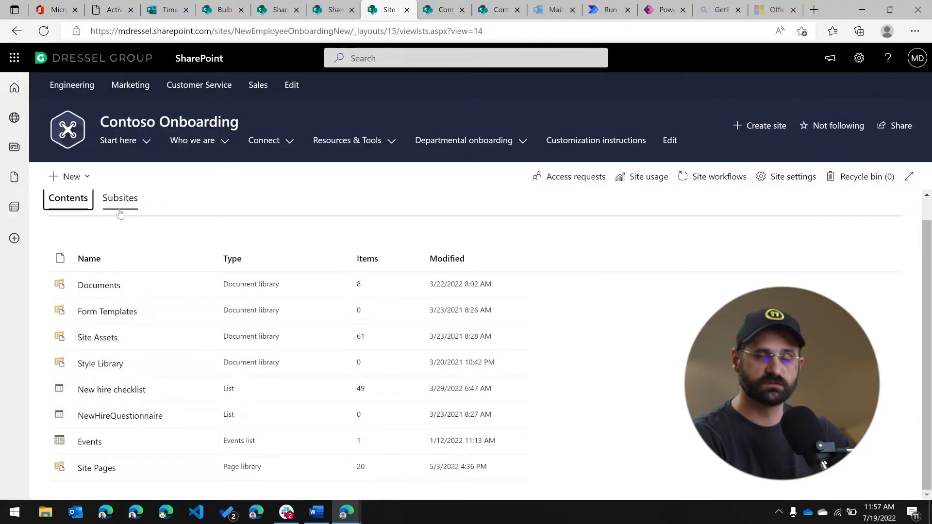
{"action": "mouse_move", "coordinate": [86, 201]}
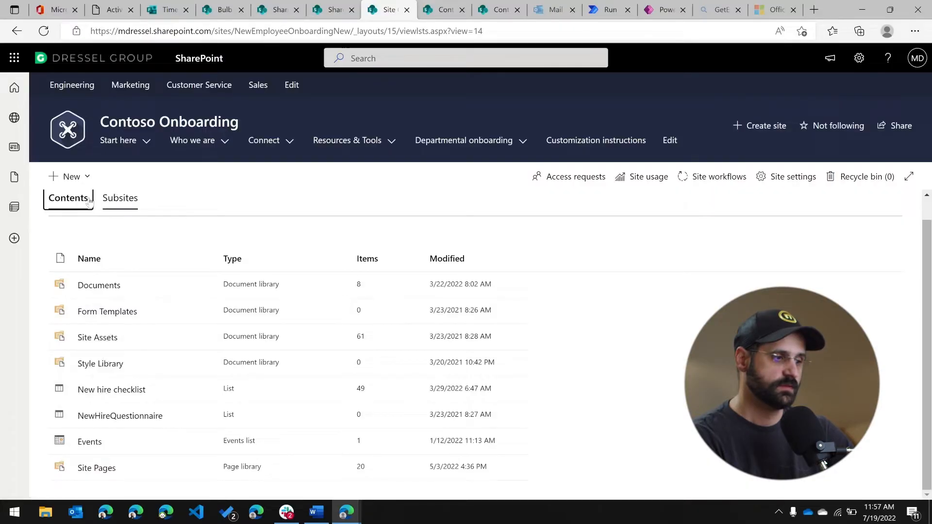
{"action": "mouse_move", "coordinate": [99, 284]}
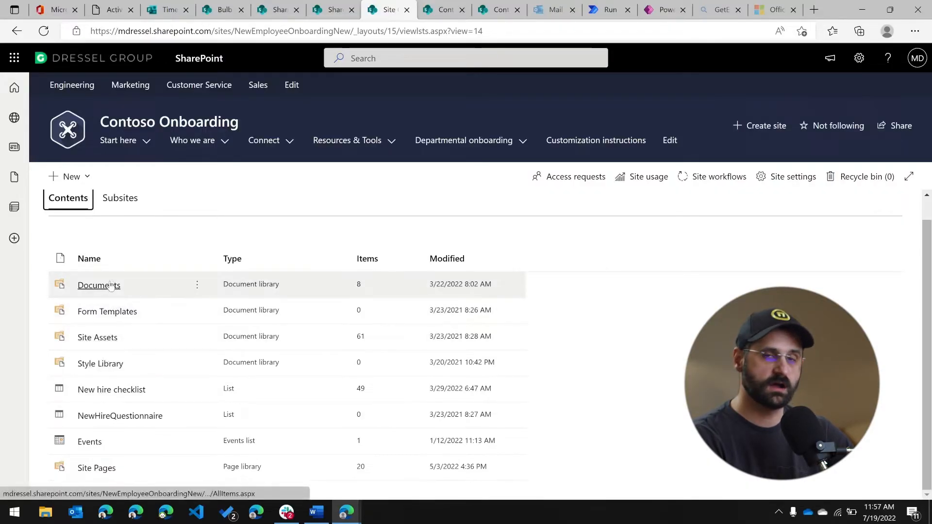
{"action": "left_click", "coordinate": [99, 284]}
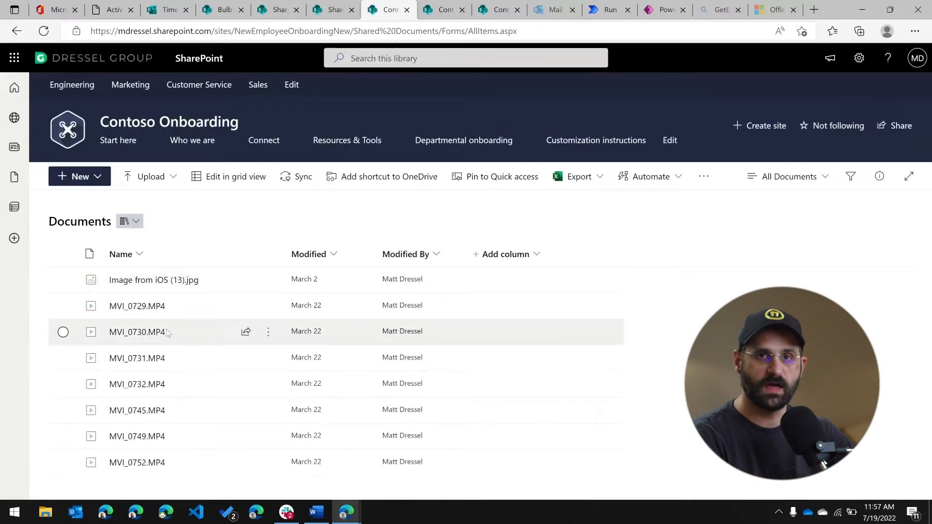
{"action": "left_click", "coordinate": [465, 58]}
{"action": "type", "text": "our story"}
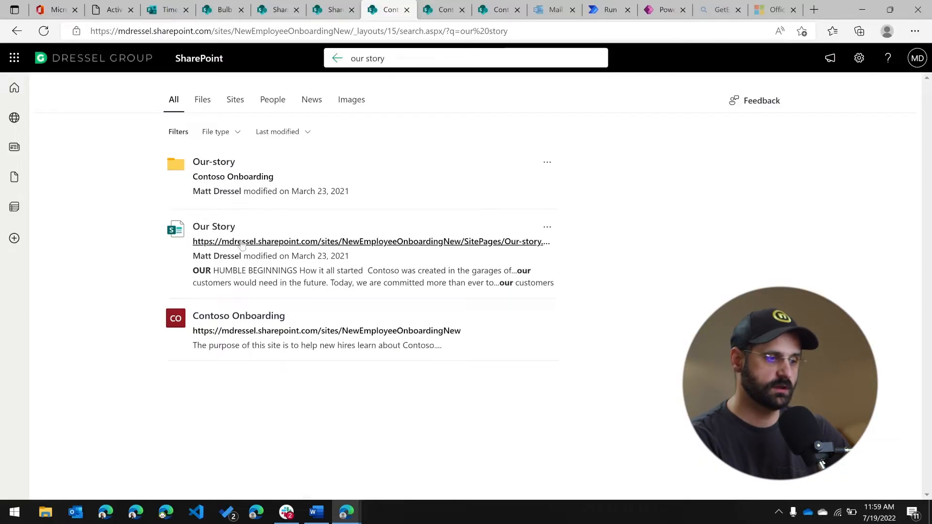
{"action": "mouse_move", "coordinate": [221, 220]}
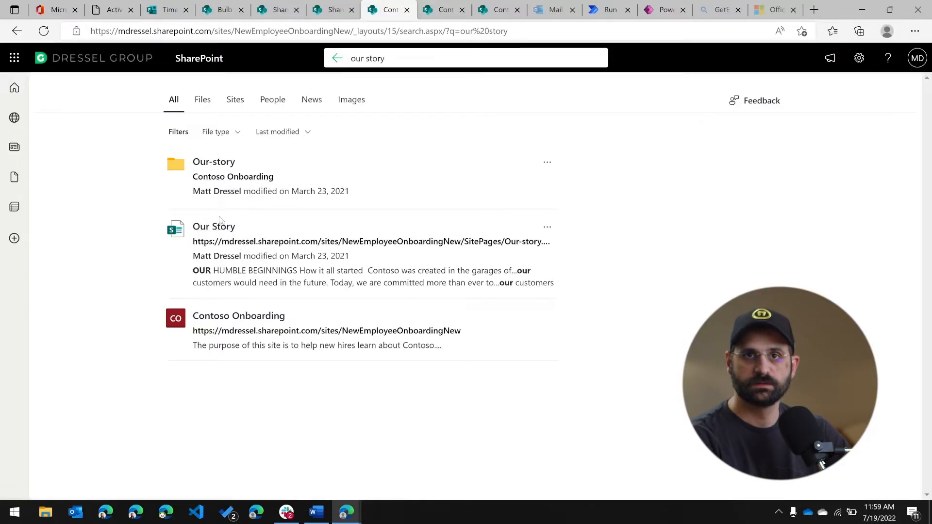
{"action": "mouse_move", "coordinate": [214, 226]}
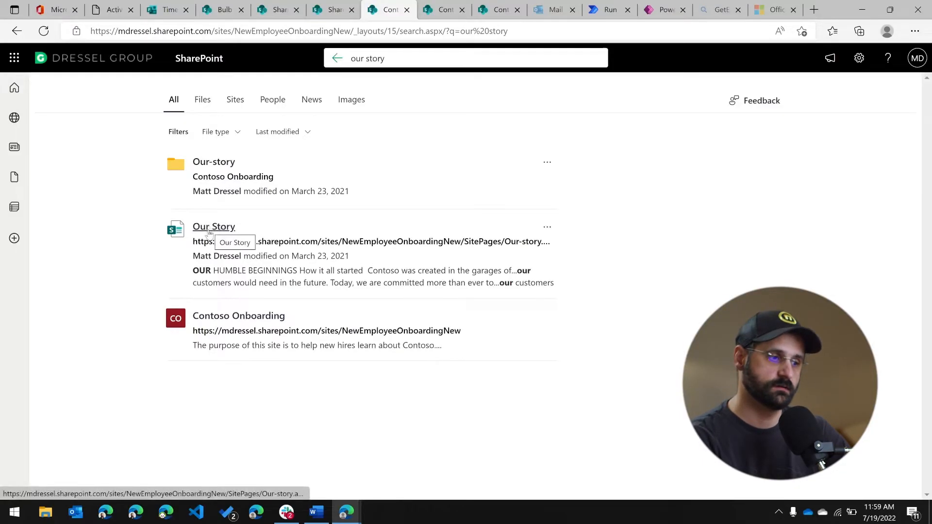
Step: Open the Our Story page from the search results
{"action": "left_click", "coordinate": [213, 226]}
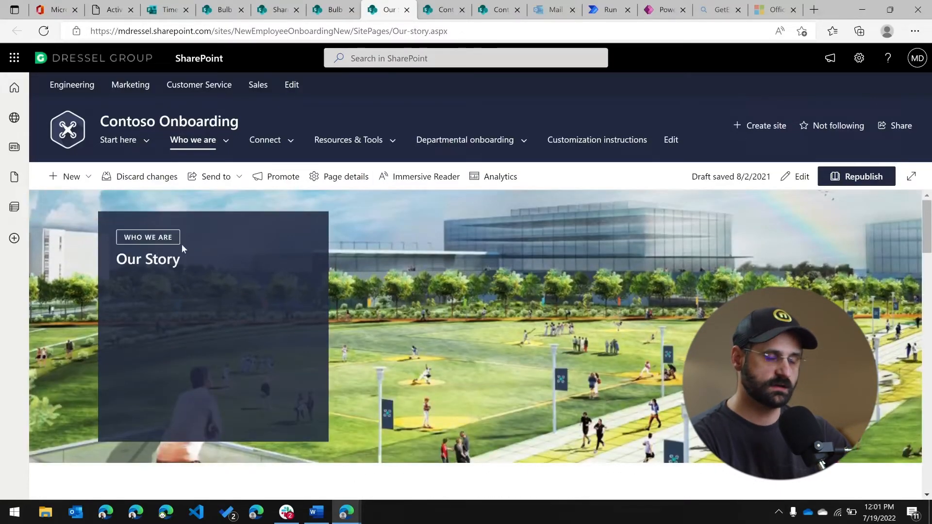
{"action": "scroll", "scroll_direction": "down", "scroll_amount": 3}
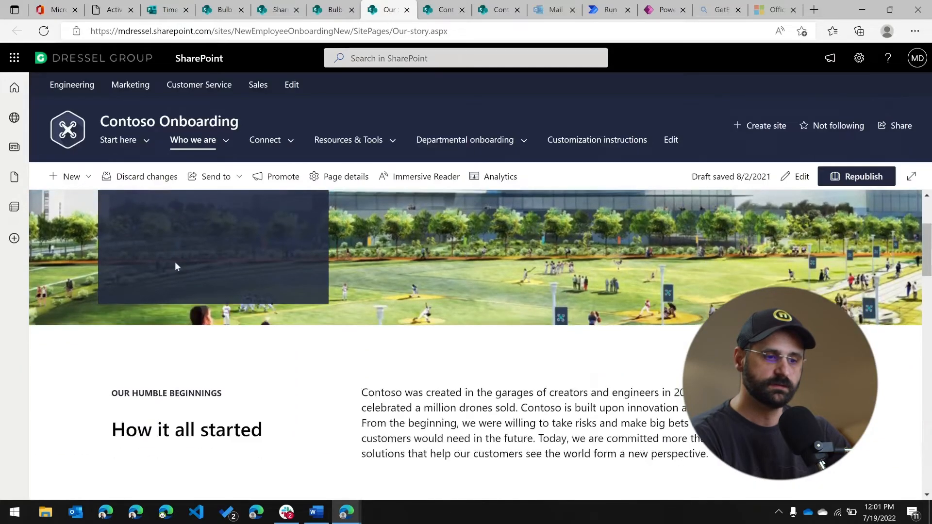
{"action": "scroll", "scroll_direction": "down", "scroll_amount": 3}
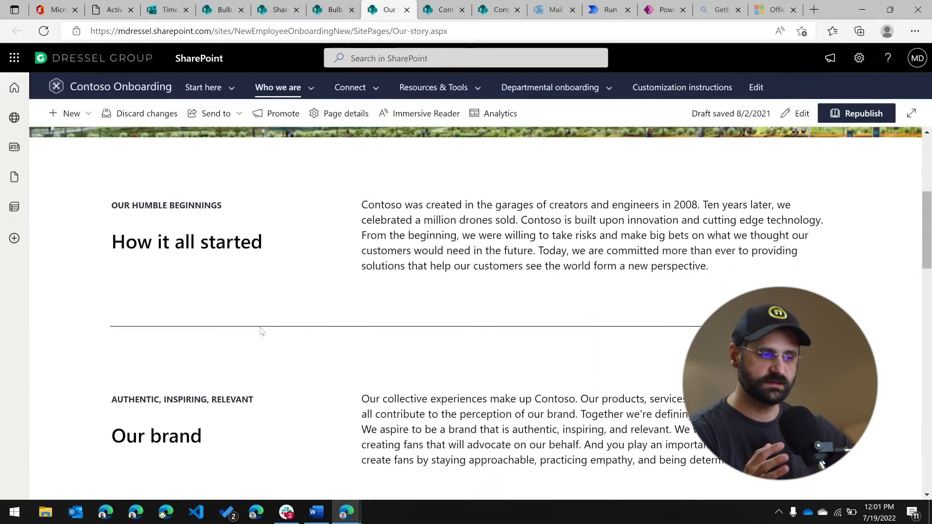
{"action": "scroll", "scroll_direction": "up", "scroll_amount": 3}
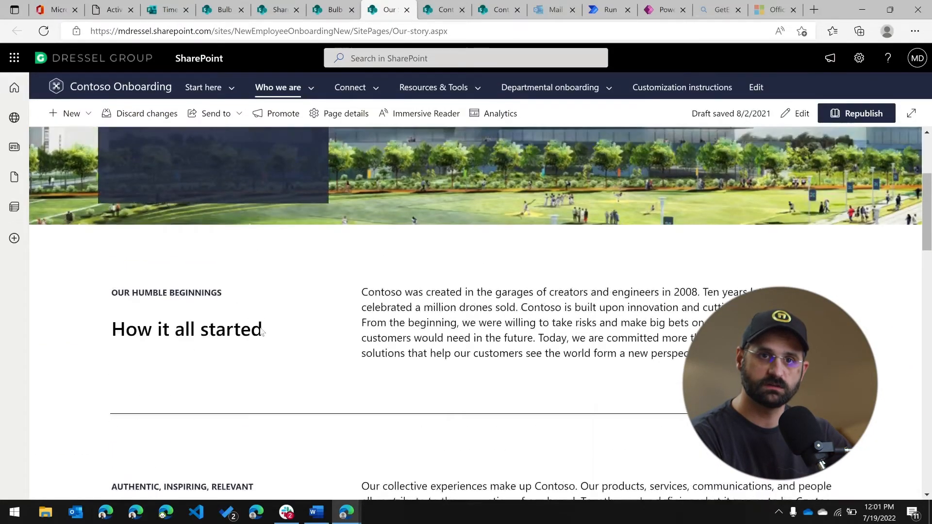
{"action": "scroll", "scroll_direction": "up", "scroll_amount": 3}
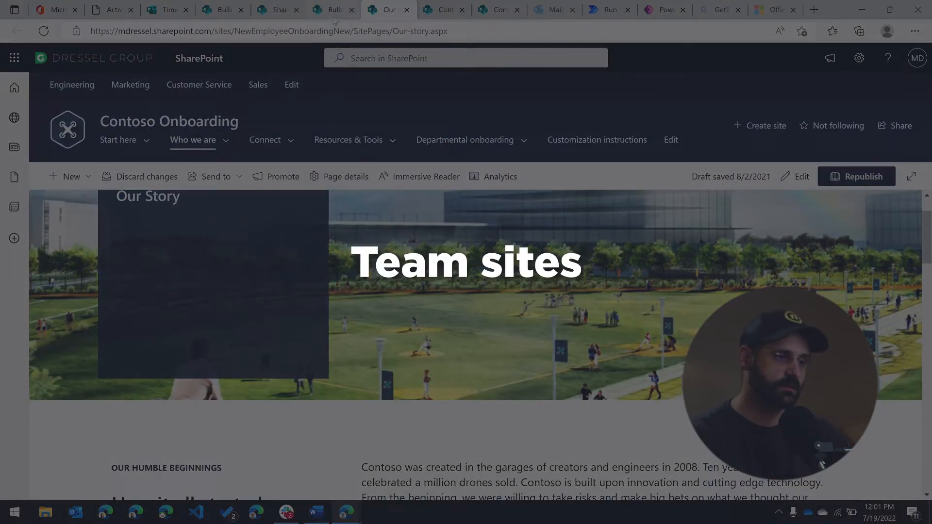
Step: Switch to the Bulb Digital team site tab and go to its Documents library
{"action": "left_click", "coordinate": [332, 9]}
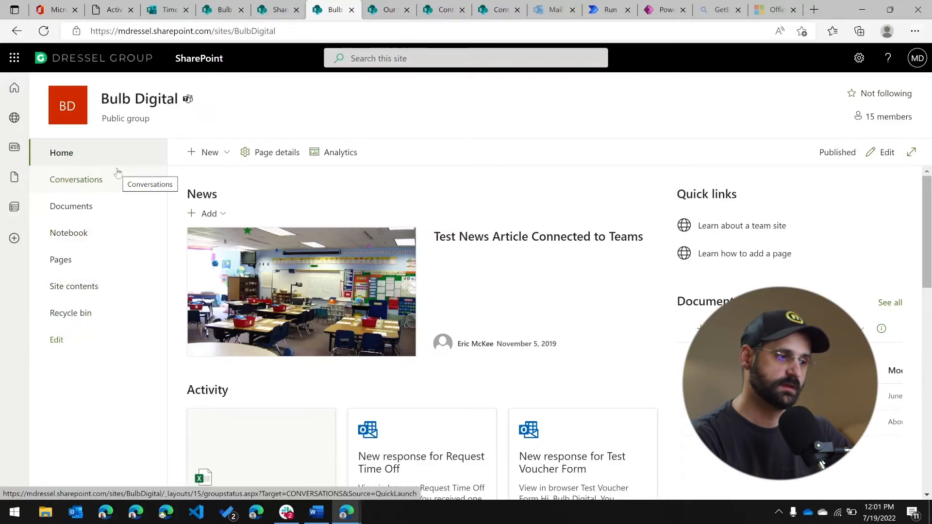
{"action": "mouse_move", "coordinate": [71, 206]}
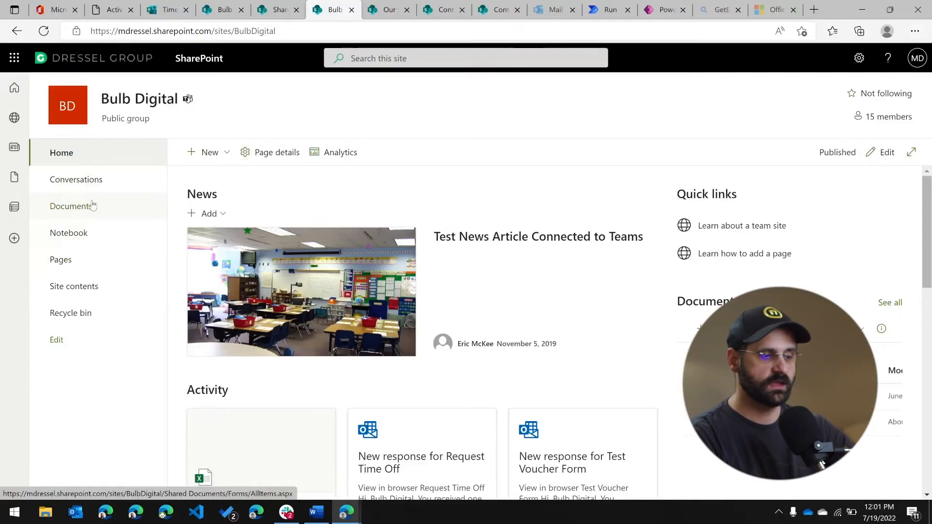
{"action": "mouse_move", "coordinate": [71, 206]}
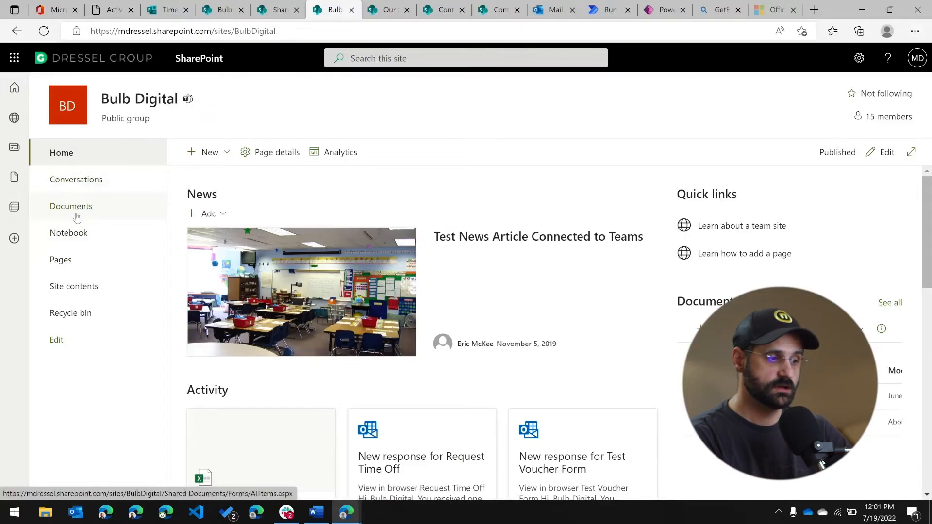
{"action": "left_click", "coordinate": [71, 205]}
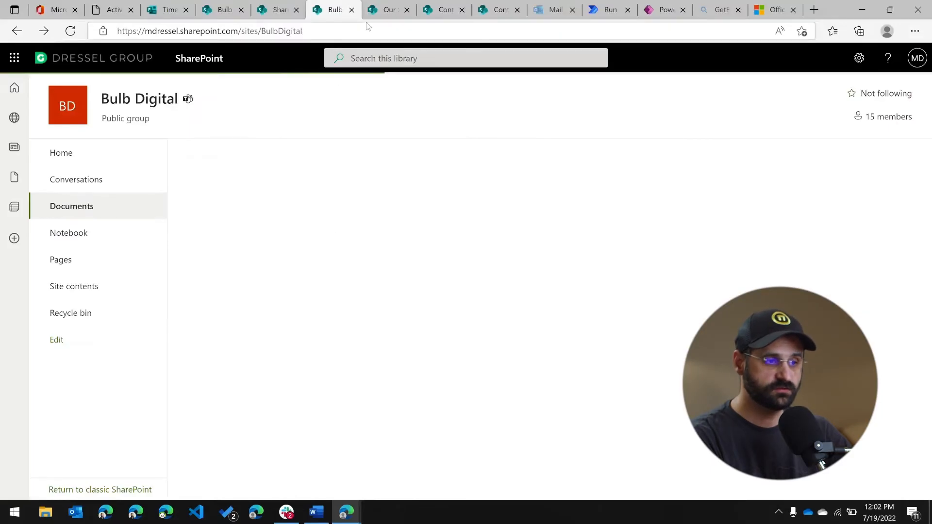
Step: Back on Contoso Onboarding, navigate Connect > Employee resource groups to the Join a resource group page
{"action": "left_click", "coordinate": [386, 10]}
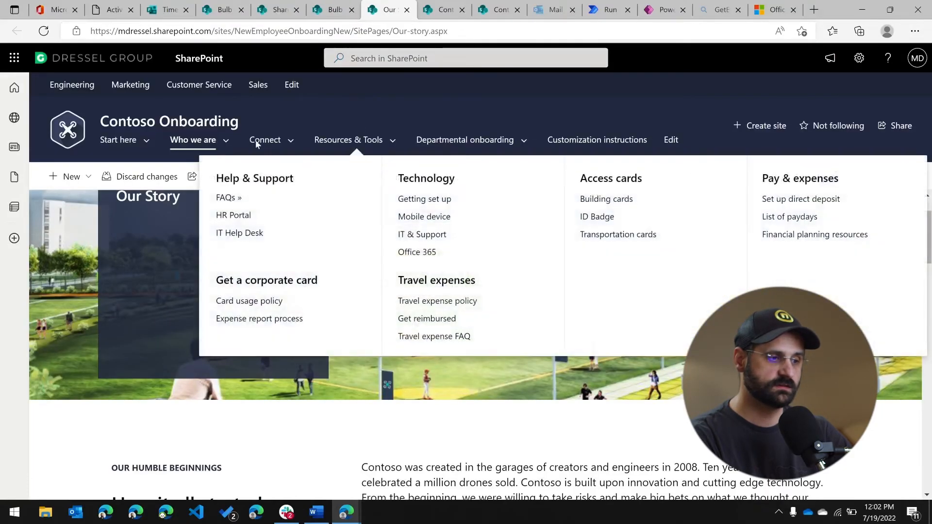
{"action": "left_click", "coordinate": [264, 140]}
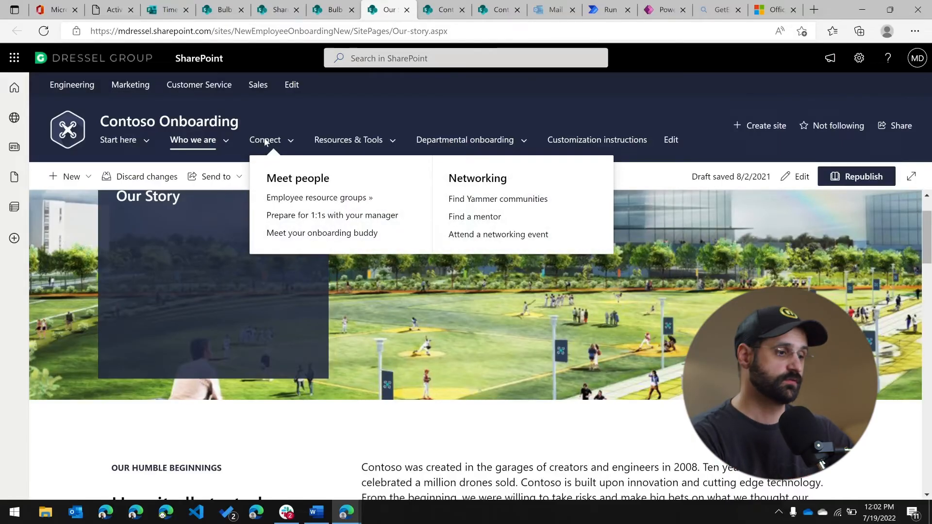
{"action": "mouse_move", "coordinate": [274, 173]}
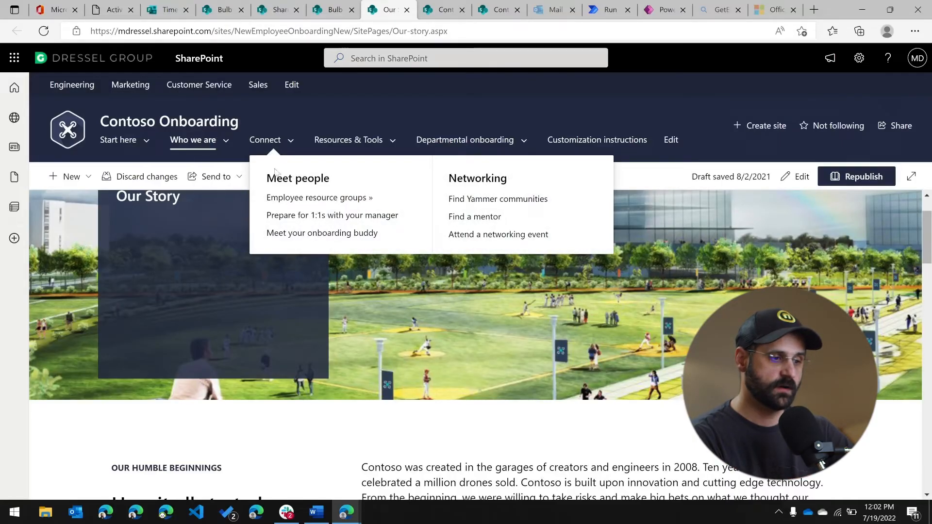
{"action": "left_click", "coordinate": [316, 197]}
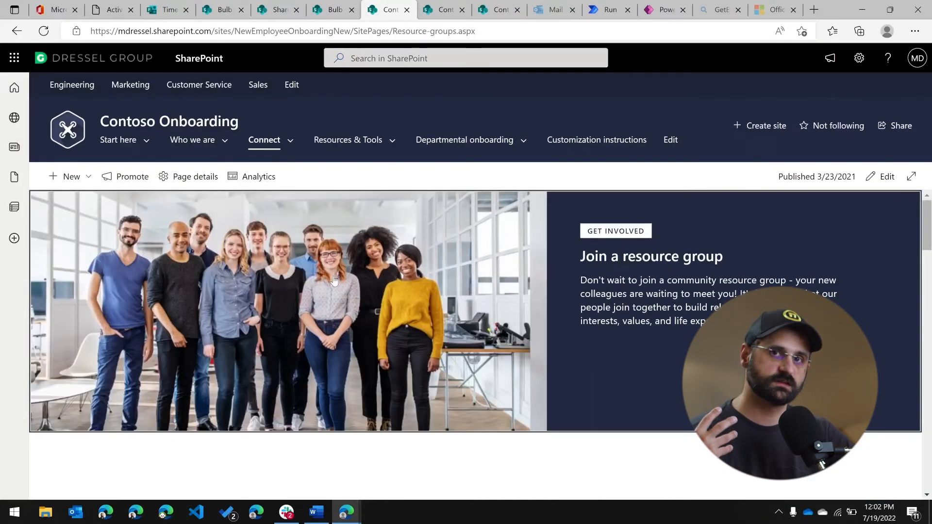
{"action": "scroll", "scroll_direction": "down", "scroll_amount": 3}
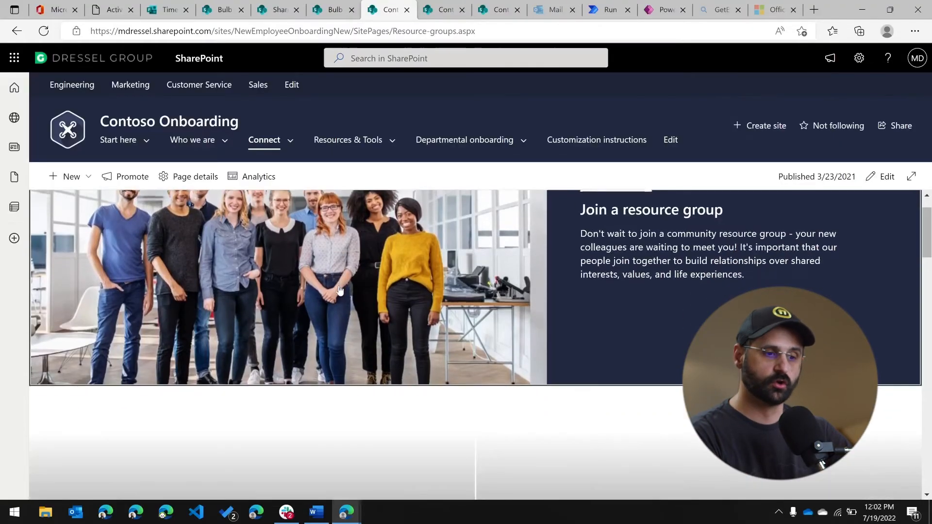
{"action": "scroll", "scroll_direction": "down", "scroll_amount": 3}
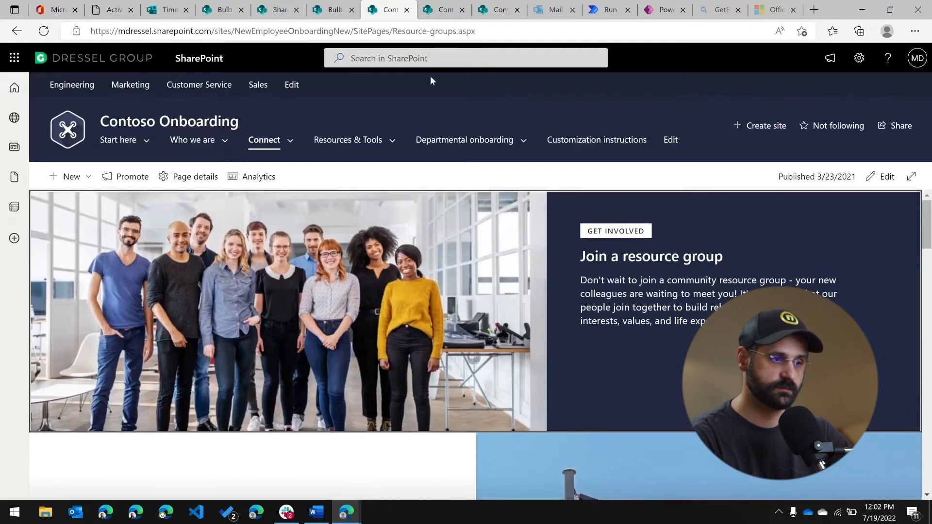